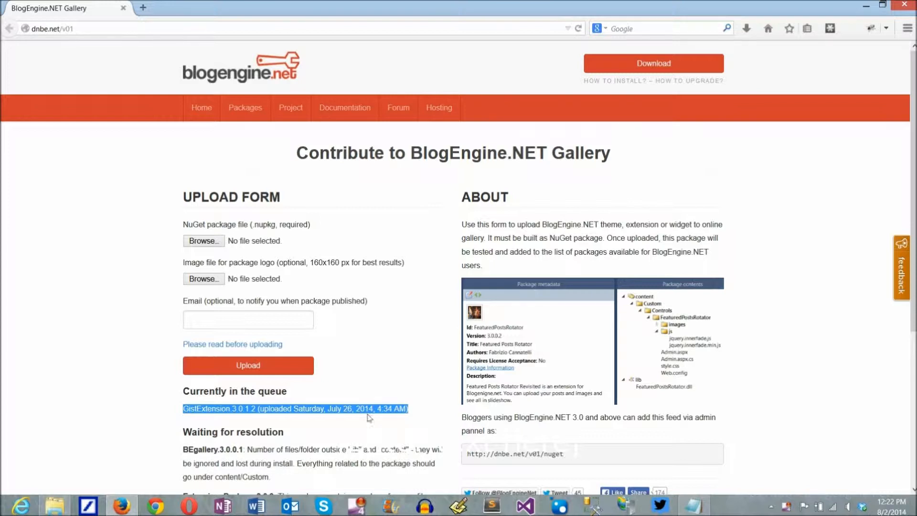
- Switch to the demo folder and select GistExtension.3.0.1.2.nupkg
left_click(55, 505)
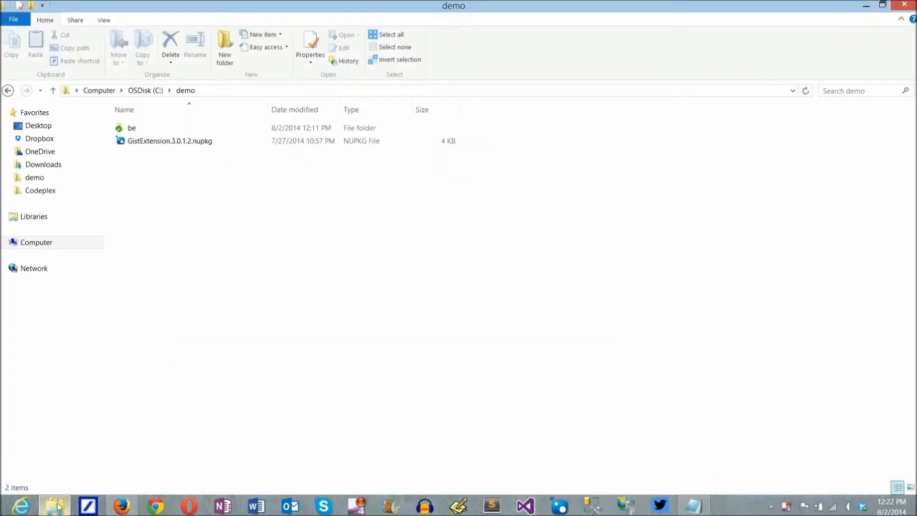
left_click(170, 140)
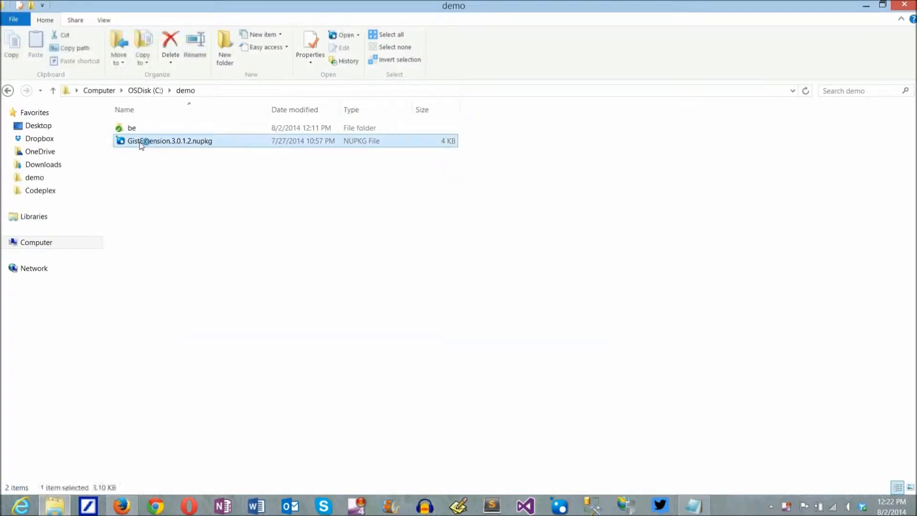
- Open the .nupkg in NuGet Package Explorer and save GistExtension.cs into the demo folder
double_click(169, 140)
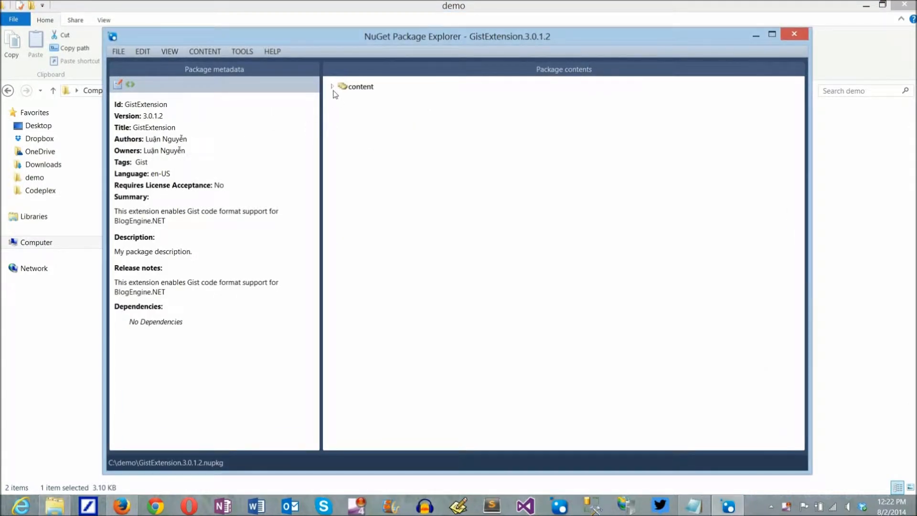
left_click(332, 86)
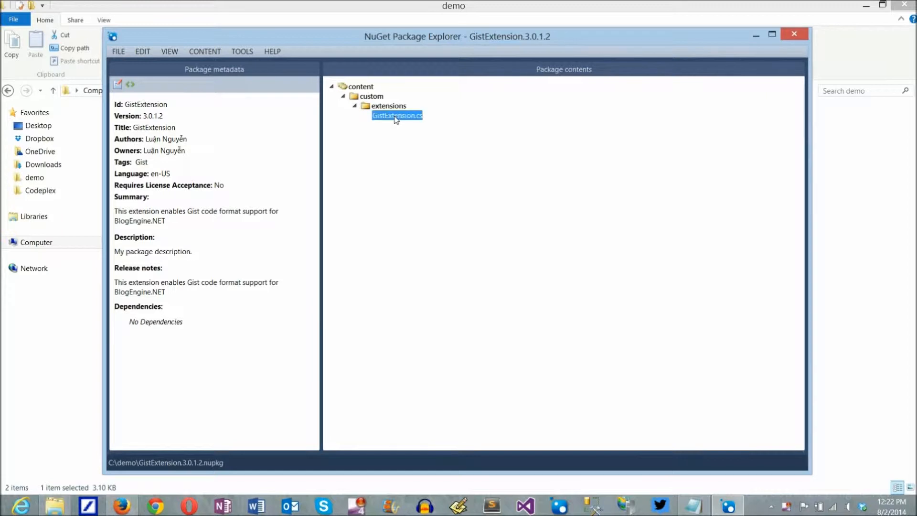
mouse_move(414, 193)
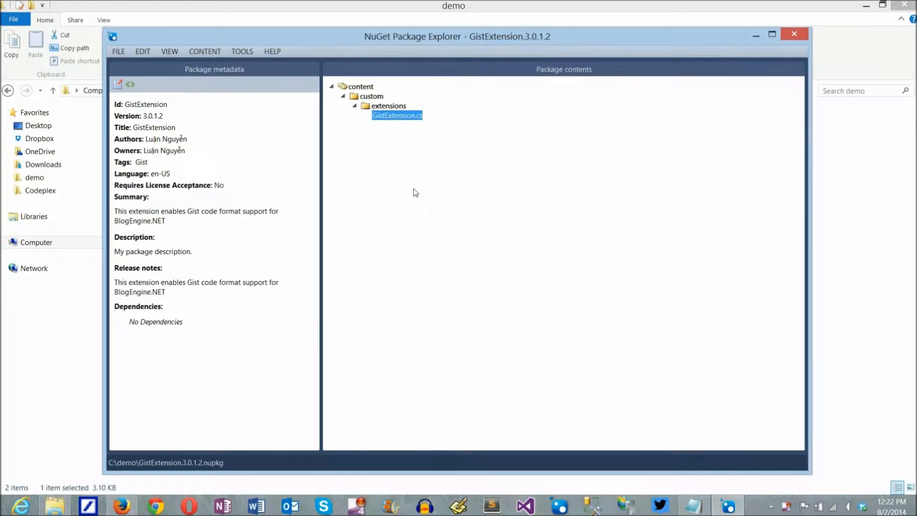
right_click(396, 115)
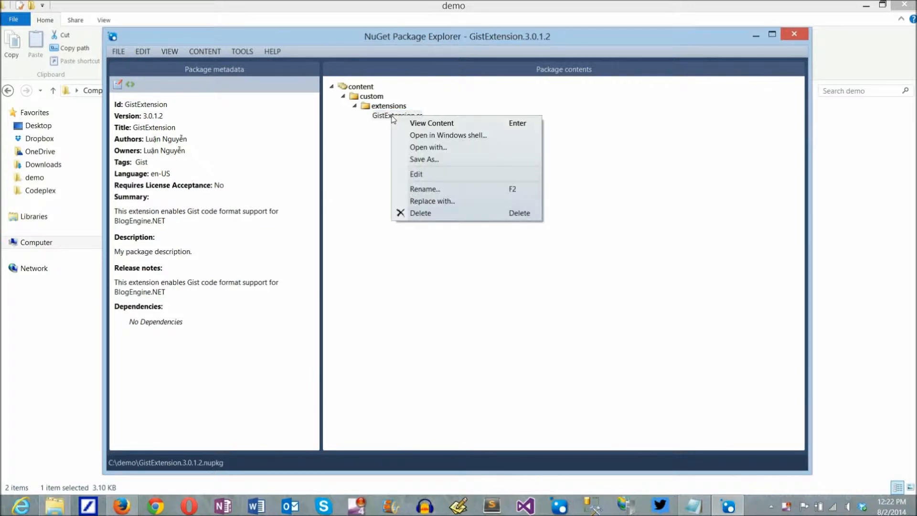
mouse_move(440, 170)
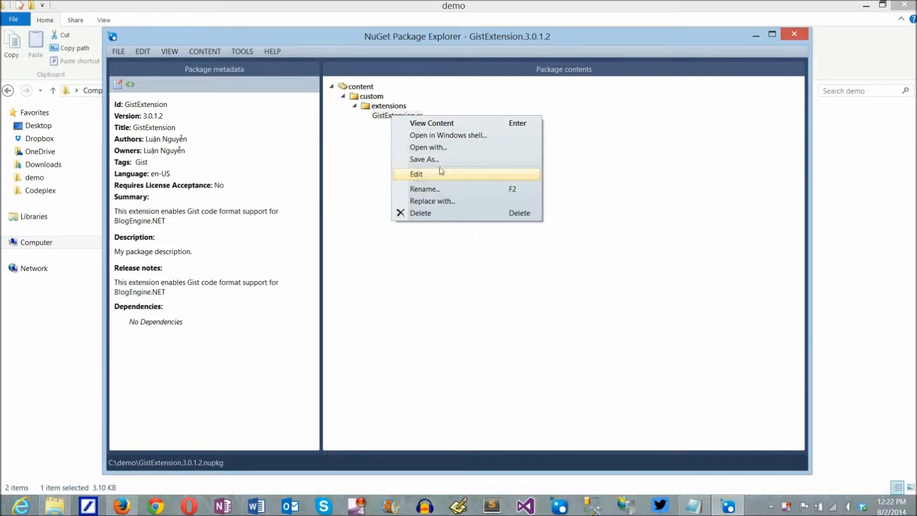
left_click(424, 159)
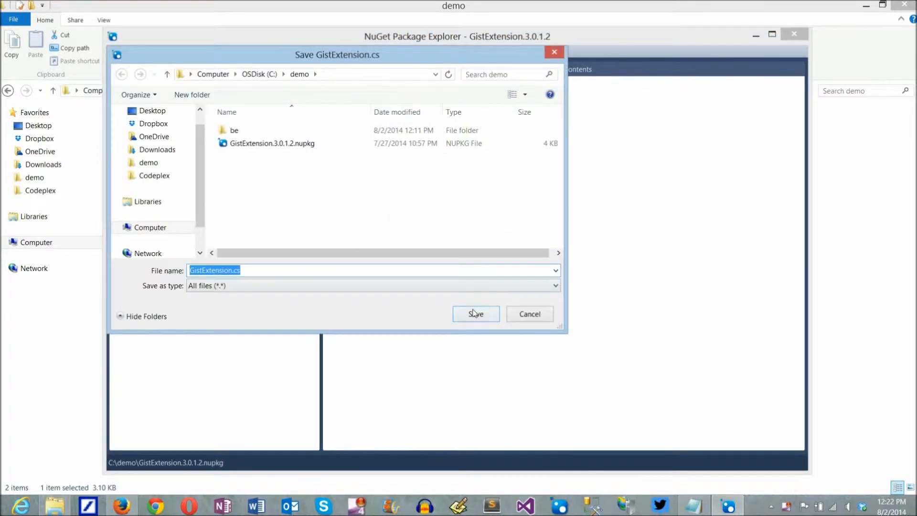
left_click(476, 314)
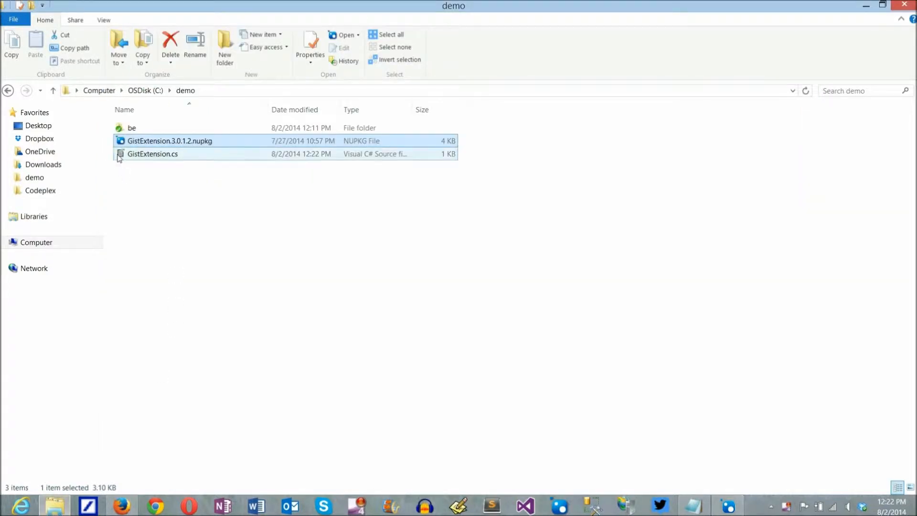
right_click(152, 153)
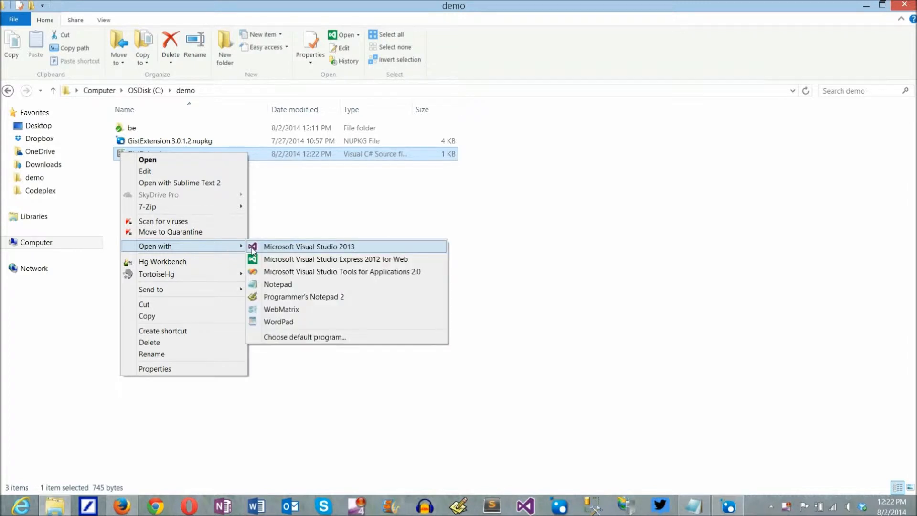
left_click(278, 284)
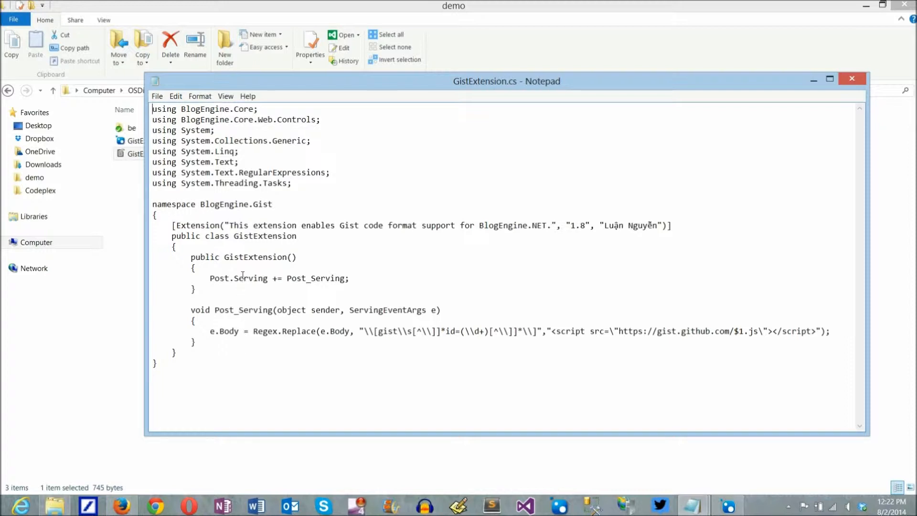
mouse_move(251, 258)
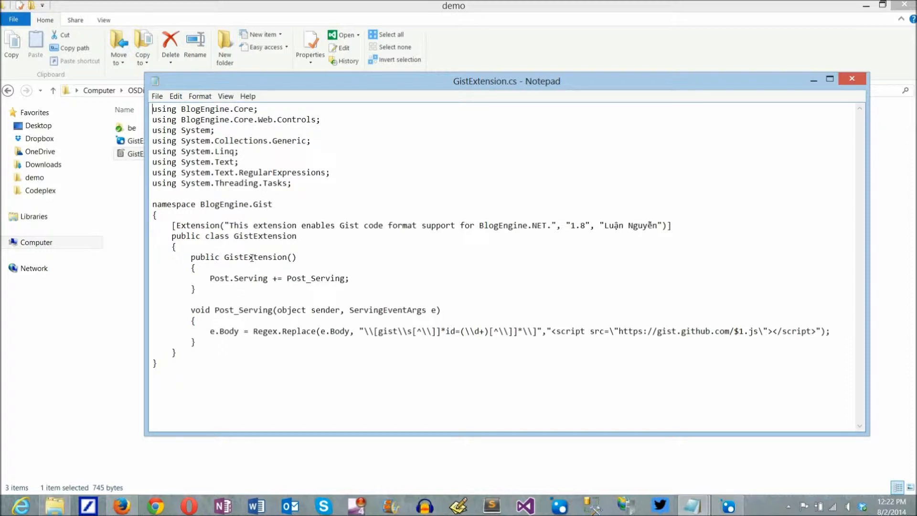
right_click(256, 257)
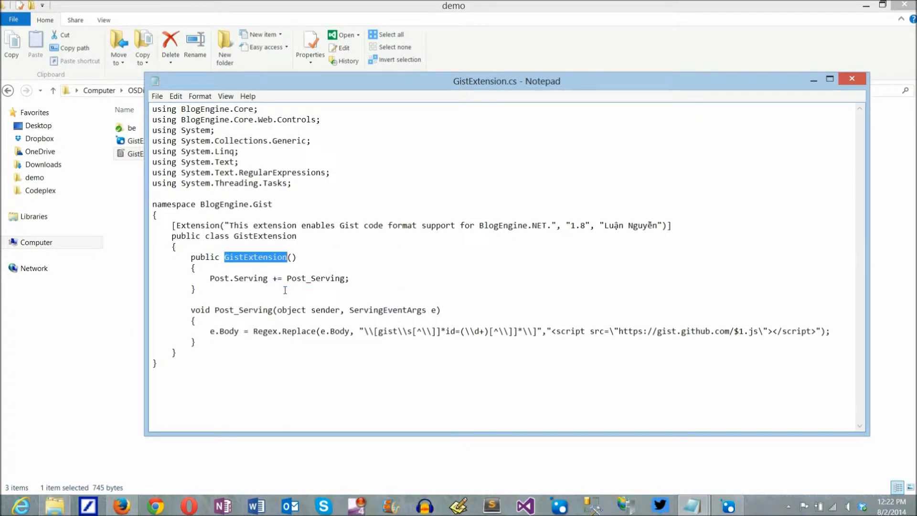
left_click(852, 78)
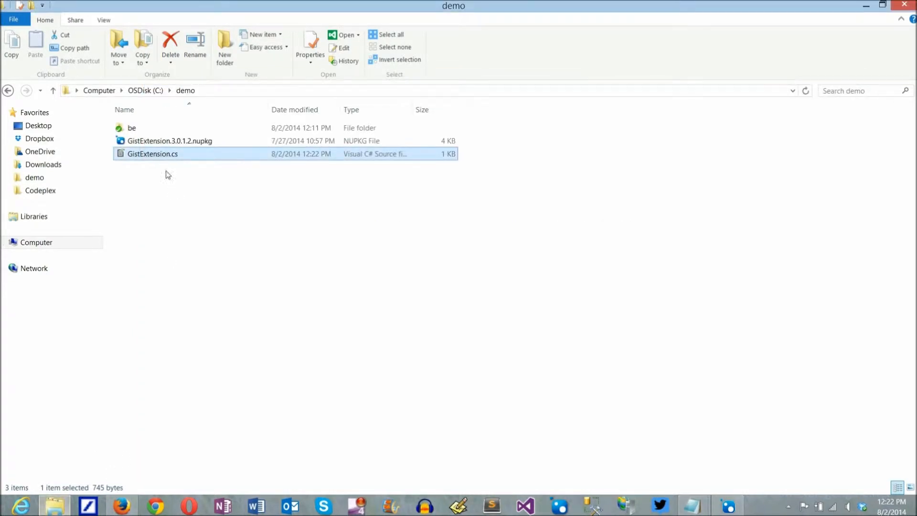
- Browse into demo\be\BlogEngine and open BlogEngine.sln in Visual Studio
double_click(131, 127)
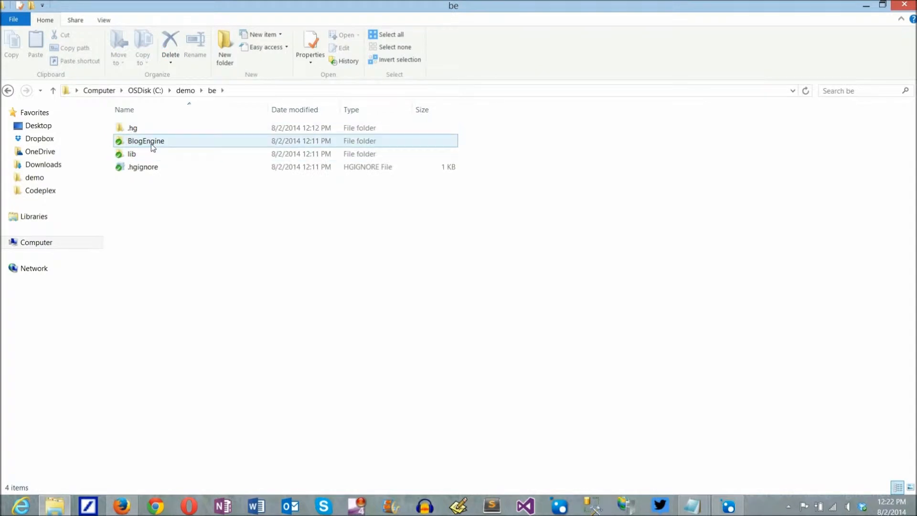
double_click(146, 140)
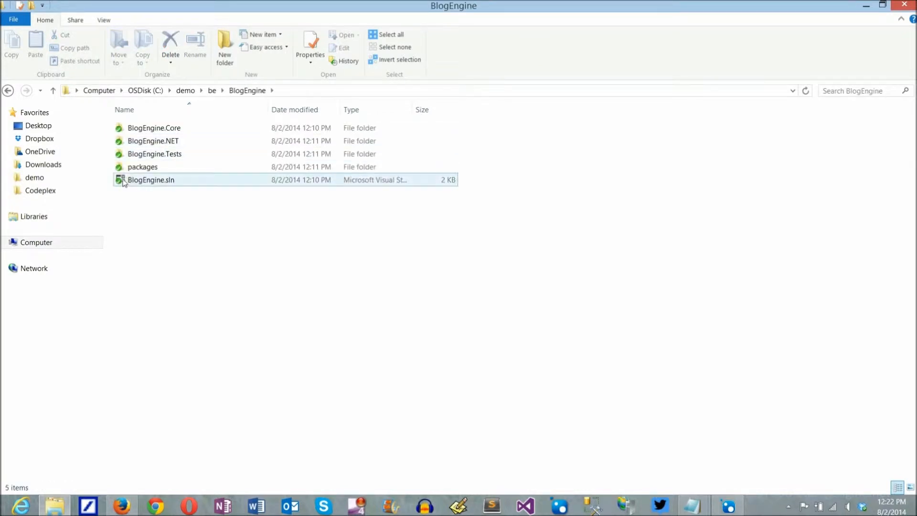
left_click(151, 180)
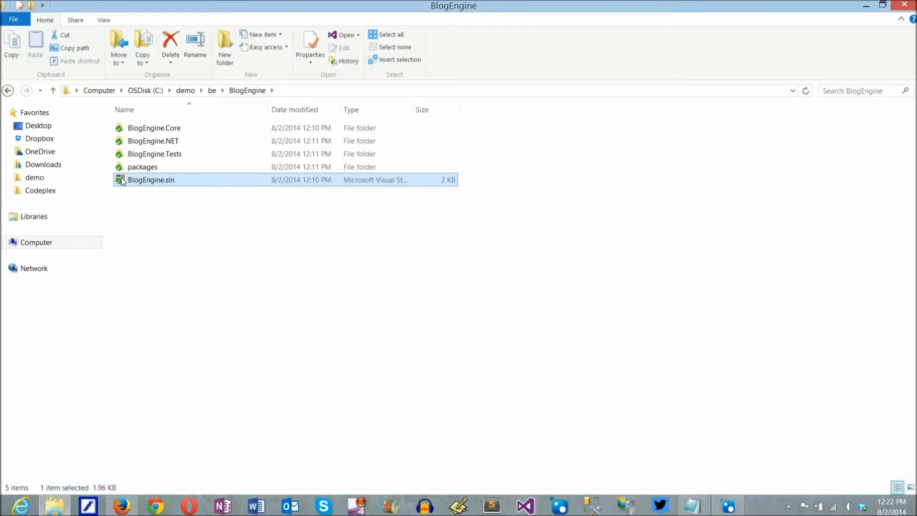
double_click(151, 180)
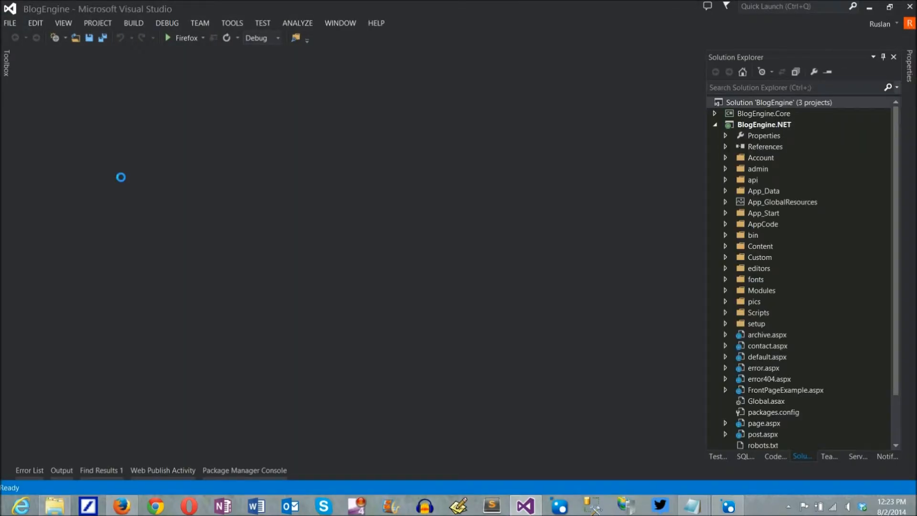
- Add a Visual C# Class Library project named GistExtension to the BlogEngine solution
left_click(778, 102)
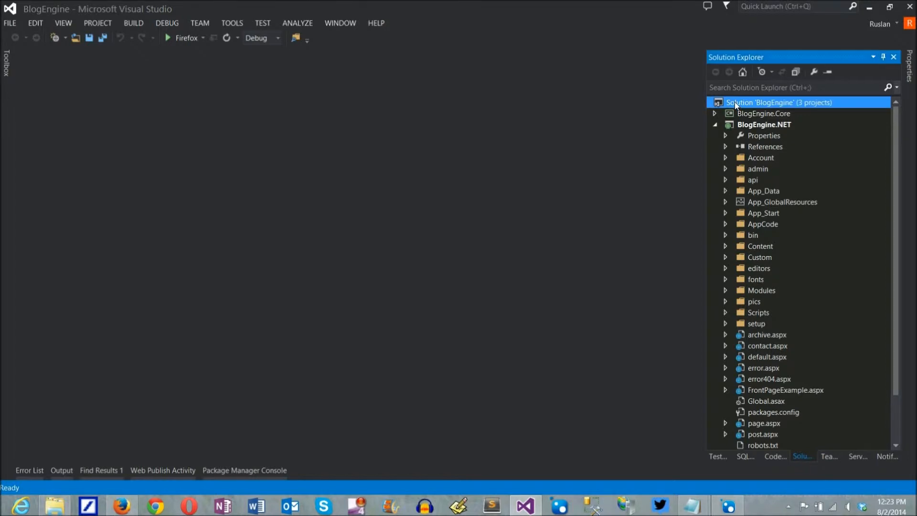
right_click(780, 102)
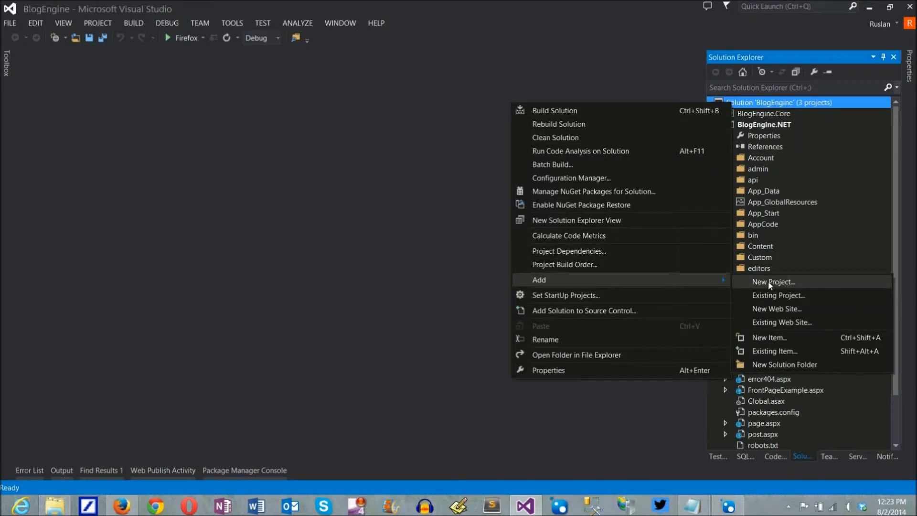
left_click(773, 282)
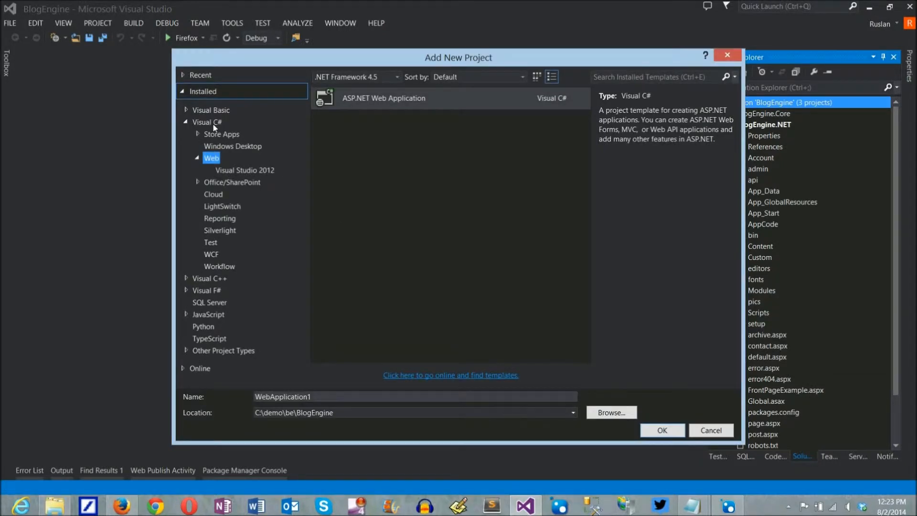
left_click(361, 193)
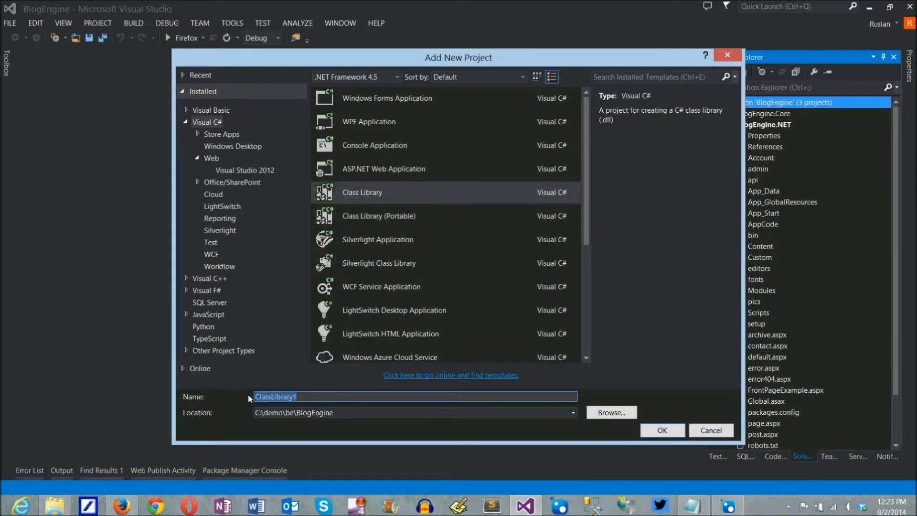
type("GistExtension")
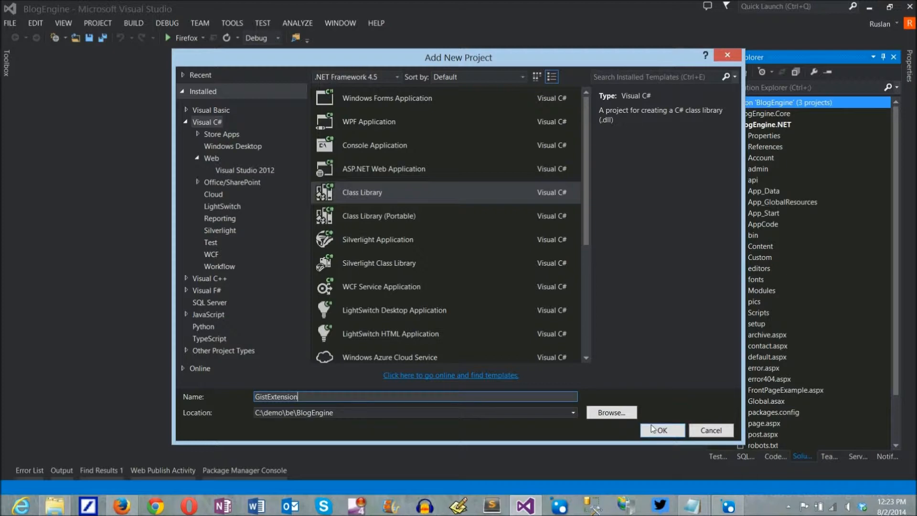
left_click(661, 430)
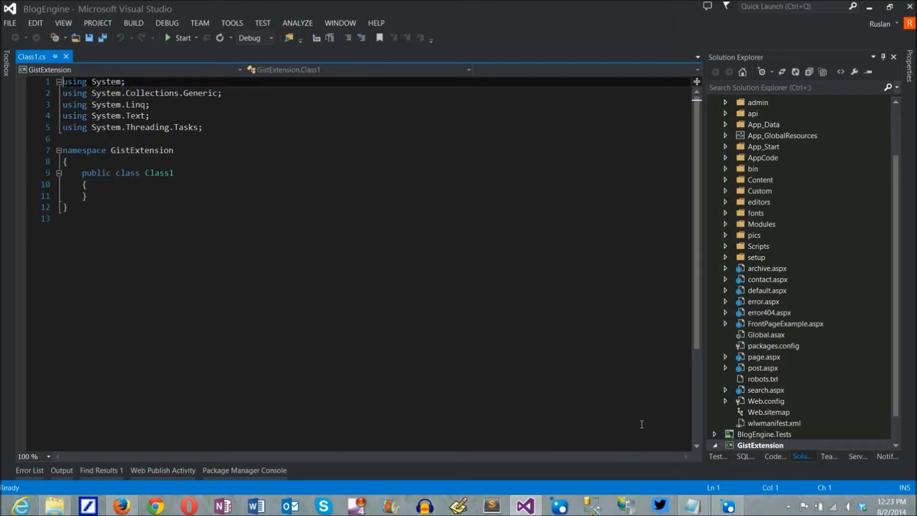
mouse_move(550, 309)
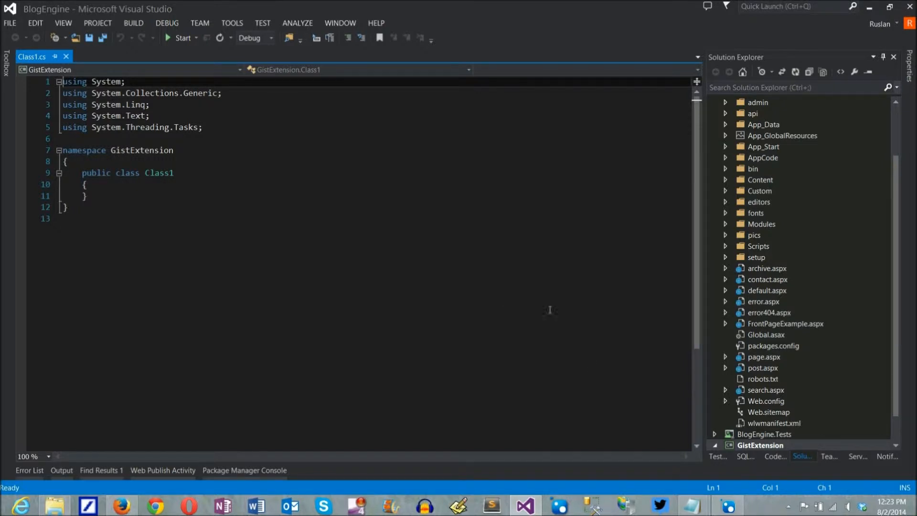
mouse_move(737, 349)
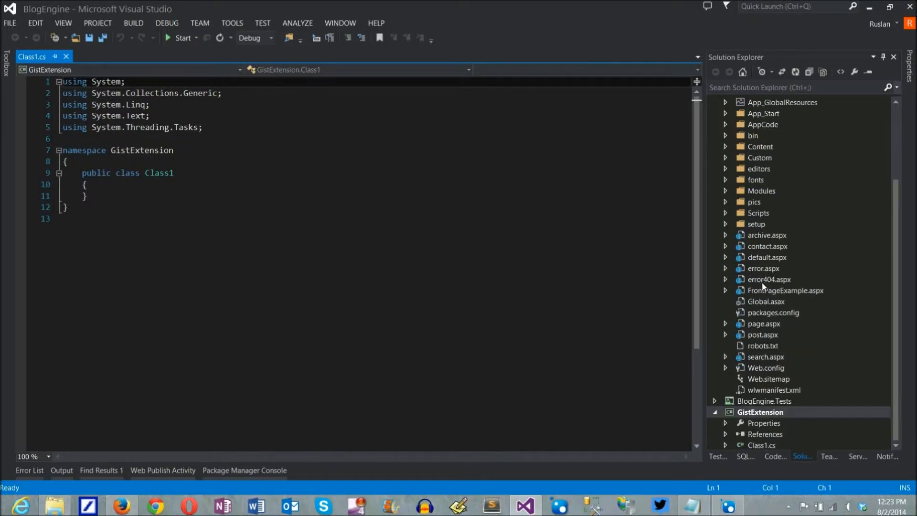
- Collapse BlogEngine.NET and permanently delete Class1.cs from the GistExtension project
scroll("up", 3)
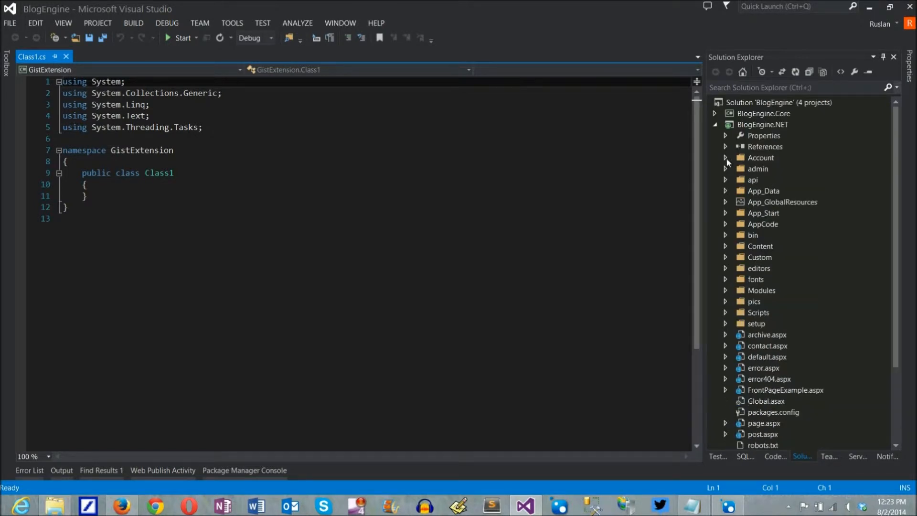
left_click(760, 146)
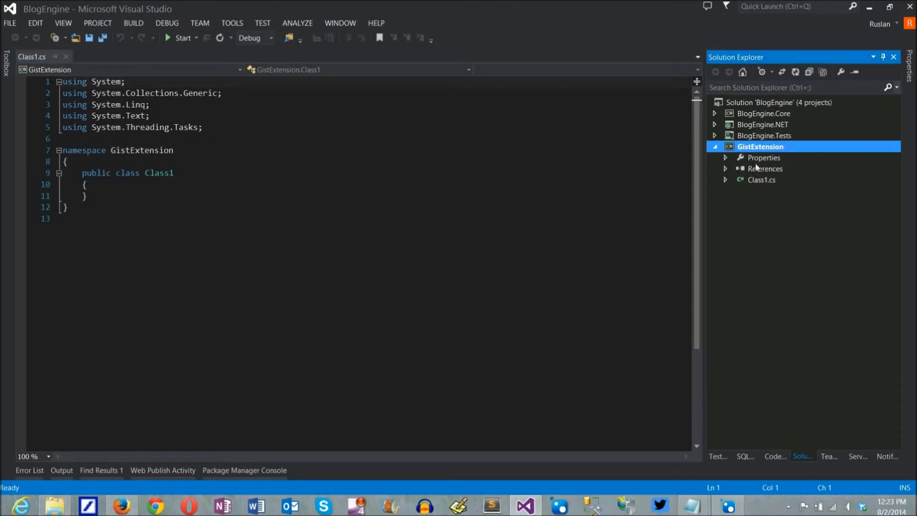
right_click(761, 180)
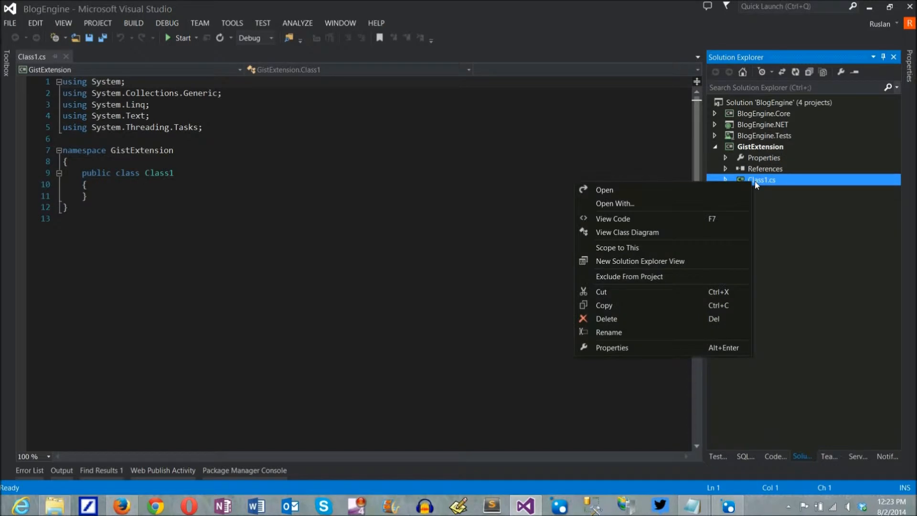
left_click(606, 318)
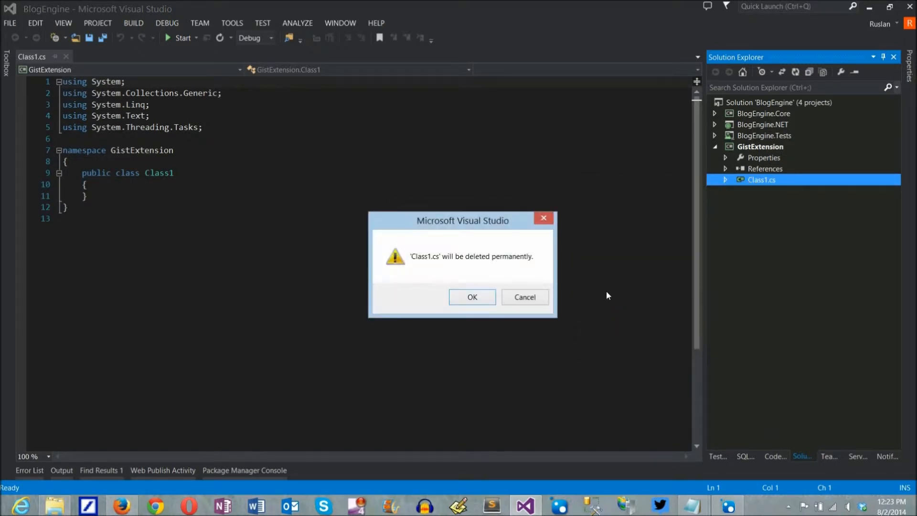
left_click(471, 297)
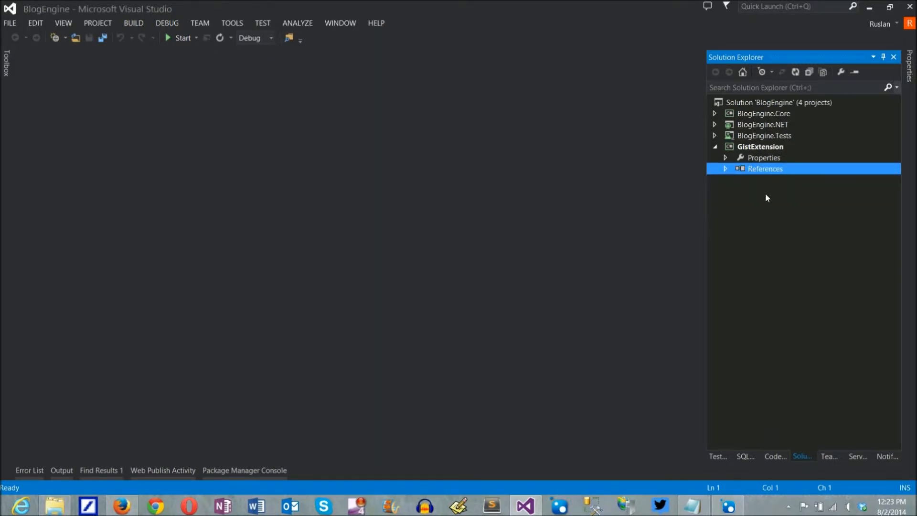
- Add a new Class item named GistExtension to the GistExtension project
right_click(759, 146)
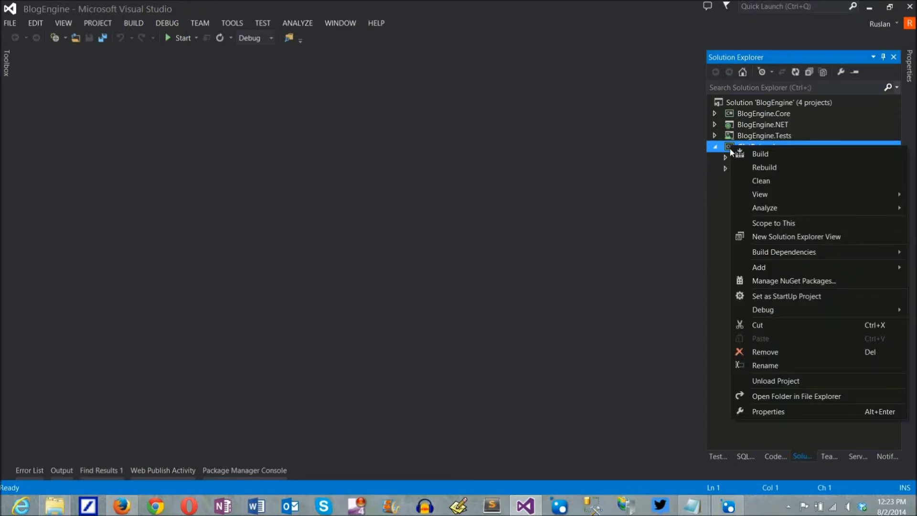
mouse_move(772, 256)
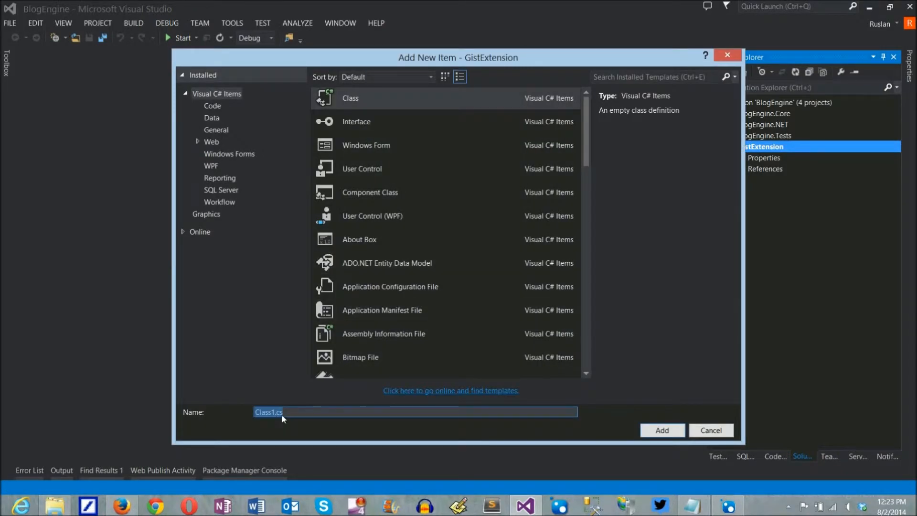
type("GistExtension")
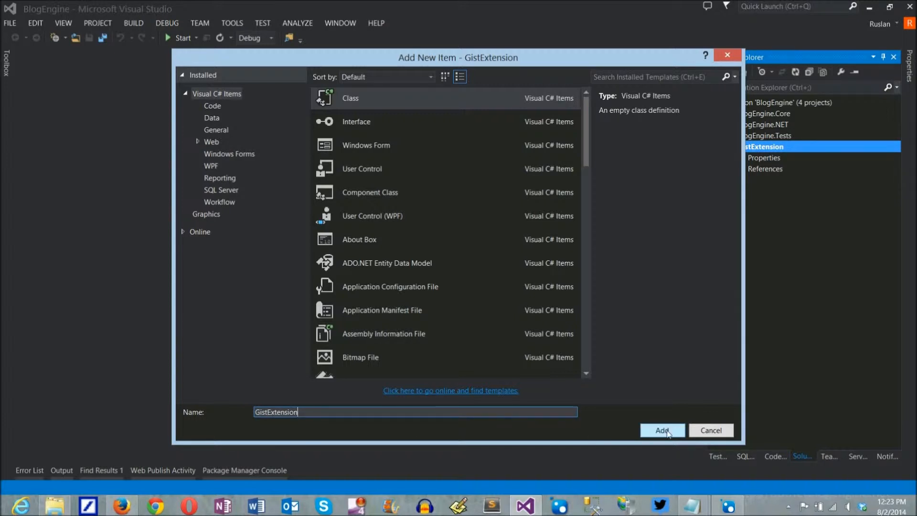
left_click(661, 430)
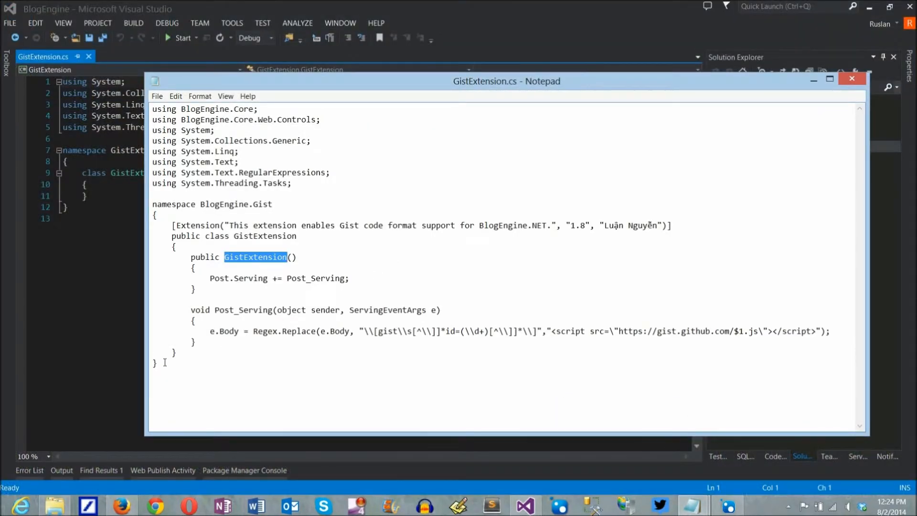
- Select all the extension source in Notepad and return to the Visual Studio editor
key("ctrl+a")
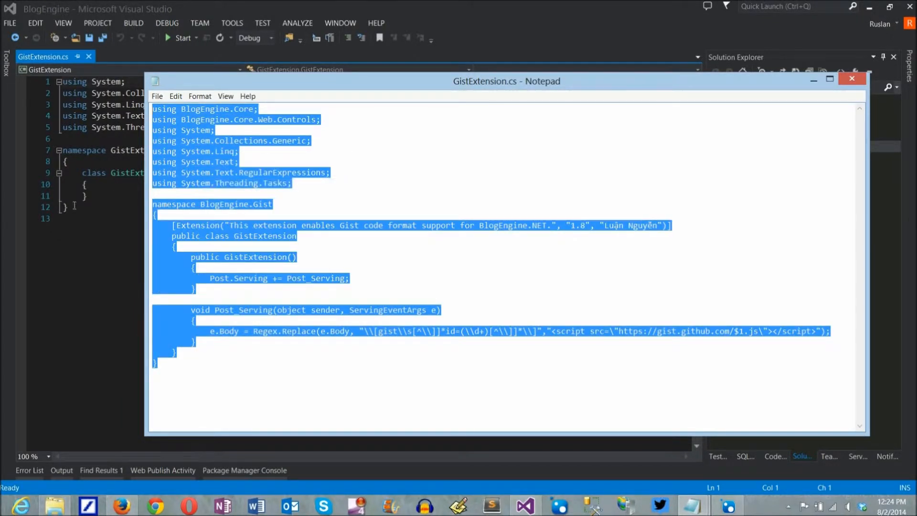
left_click(852, 78)
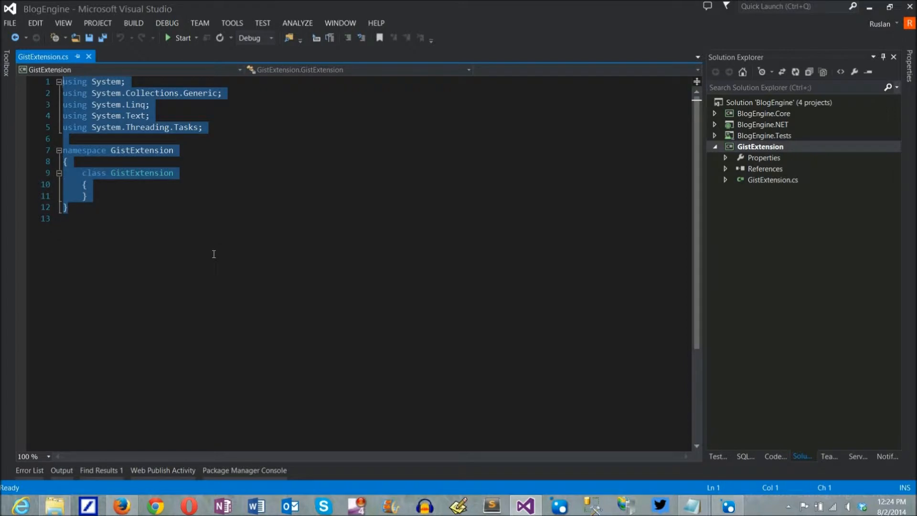
- Paste the Notepad extension code over the generated GistExtension class
key("ctrl+v")
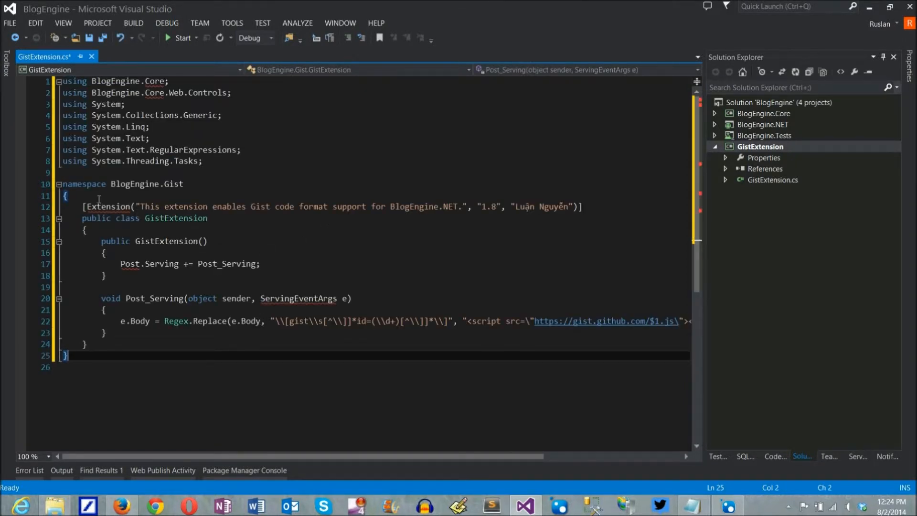
mouse_move(130, 263)
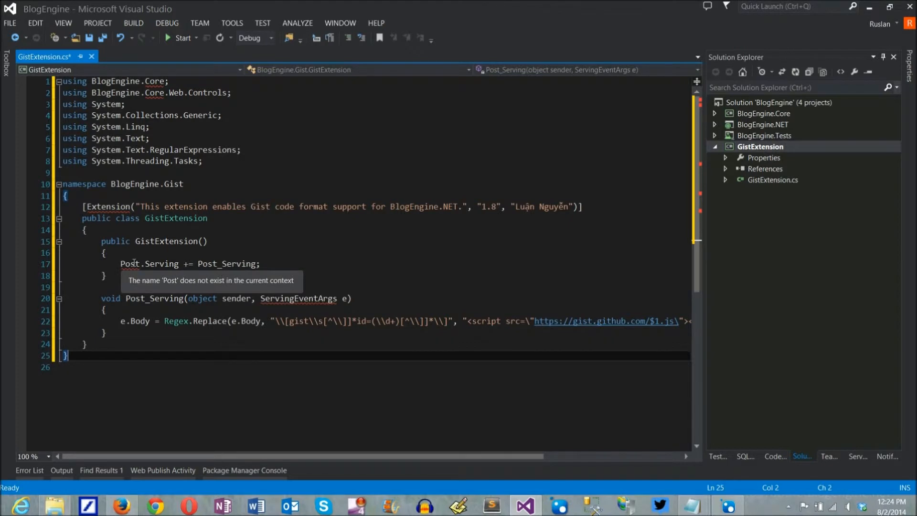
mouse_move(653, 244)
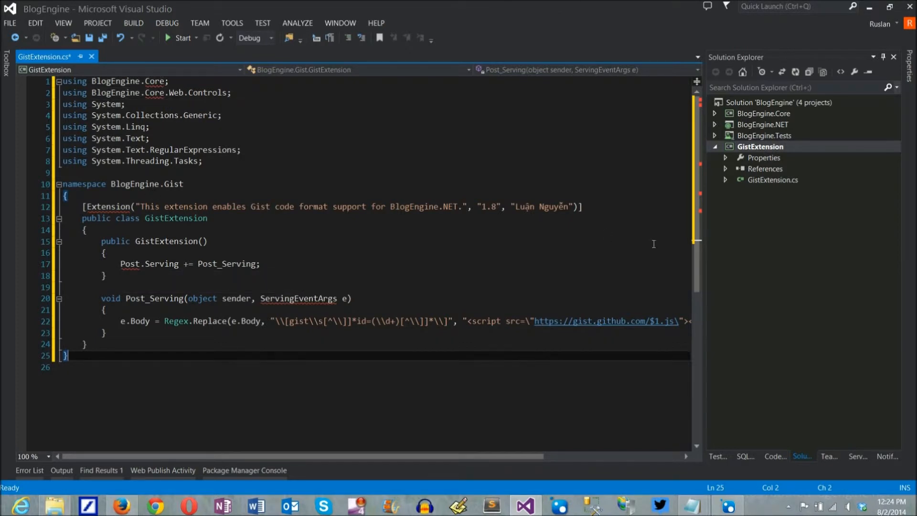
- Add a project reference to BlogEngine.Core from Solution > Projects
right_click(760, 146)
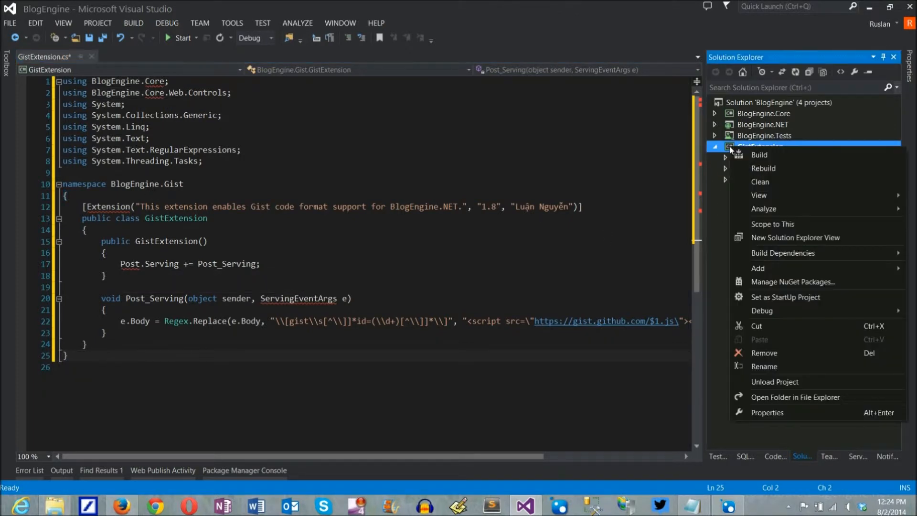
mouse_move(772, 169)
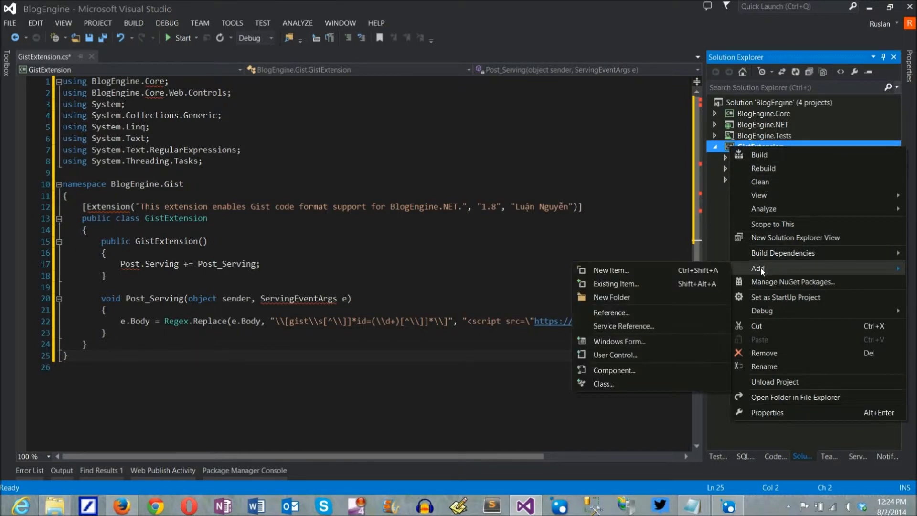
mouse_move(610, 312)
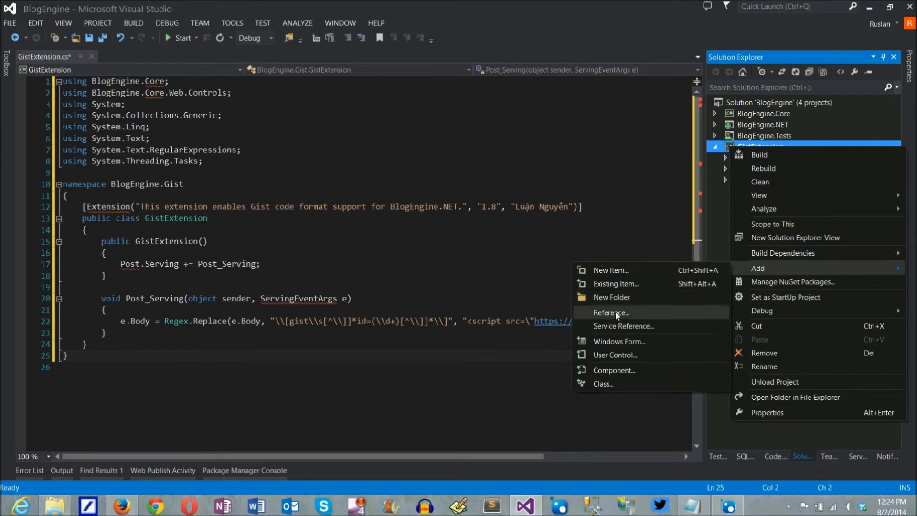
left_click(612, 312)
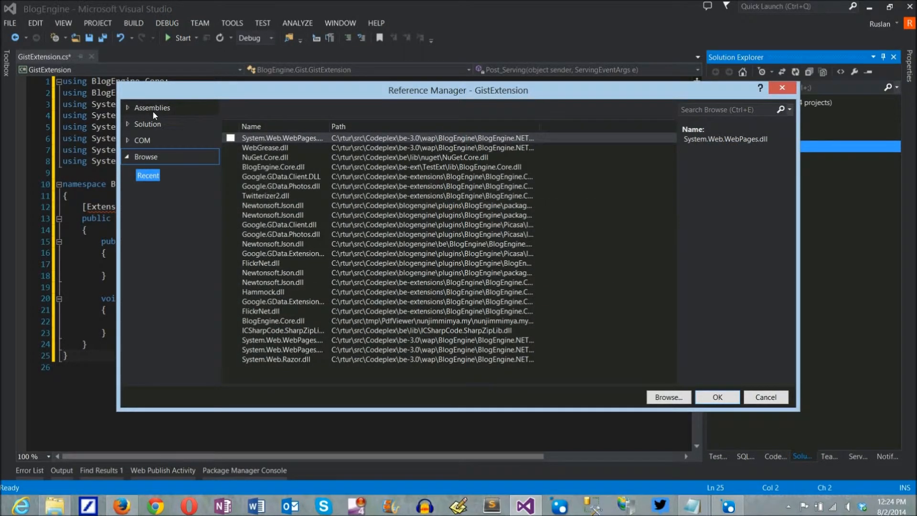
left_click(148, 124)
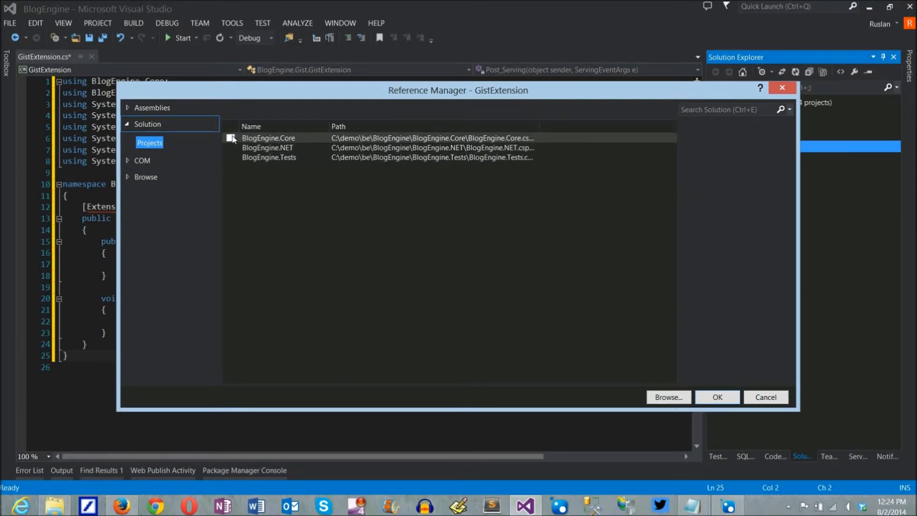
left_click(230, 138)
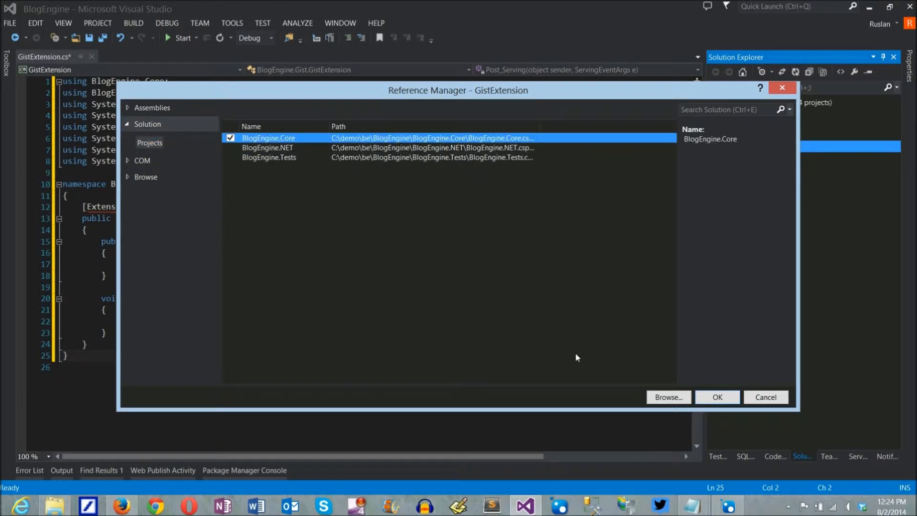
left_click(717, 396)
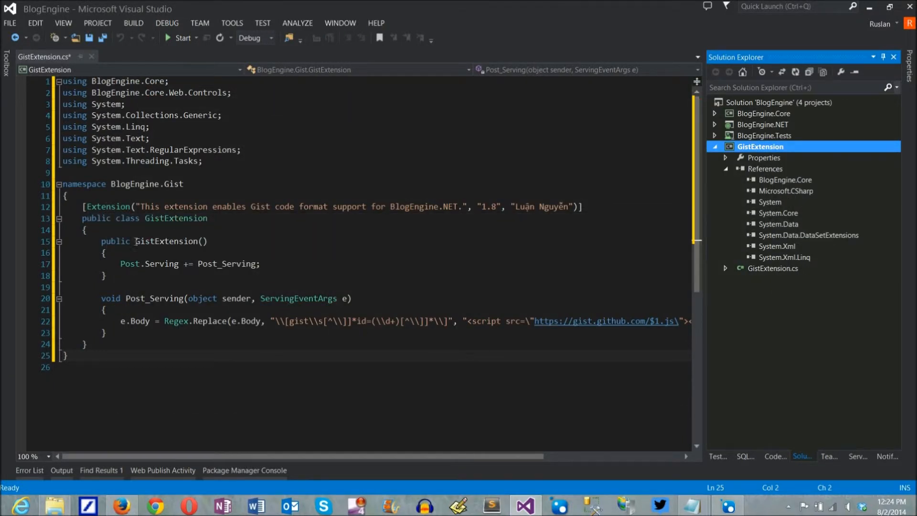
mouse_move(202, 298)
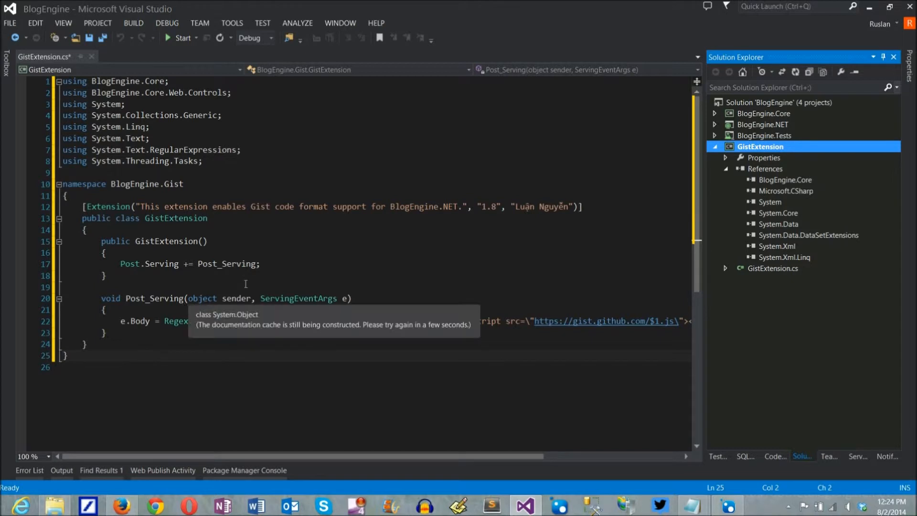
mouse_move(336, 243)
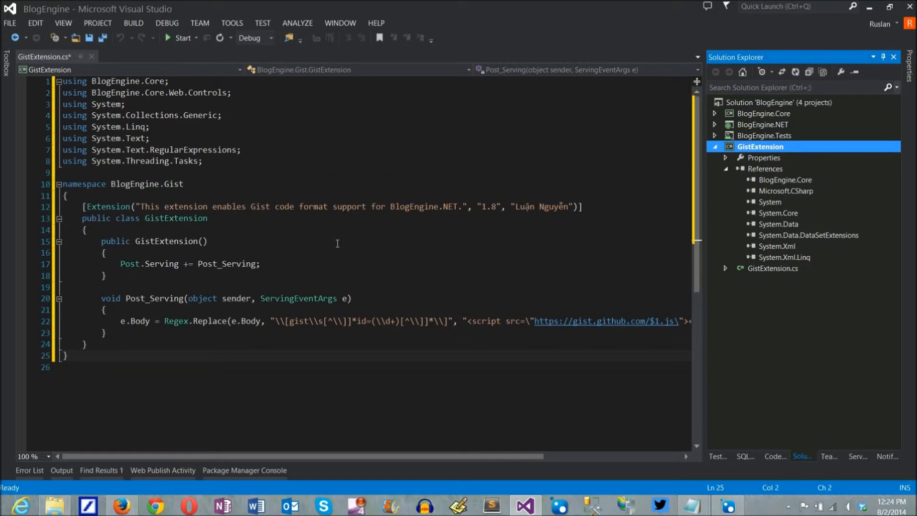
- Remove unused using directives and set the Extension attribute version to 3.0.1.2
right_click(105, 99)
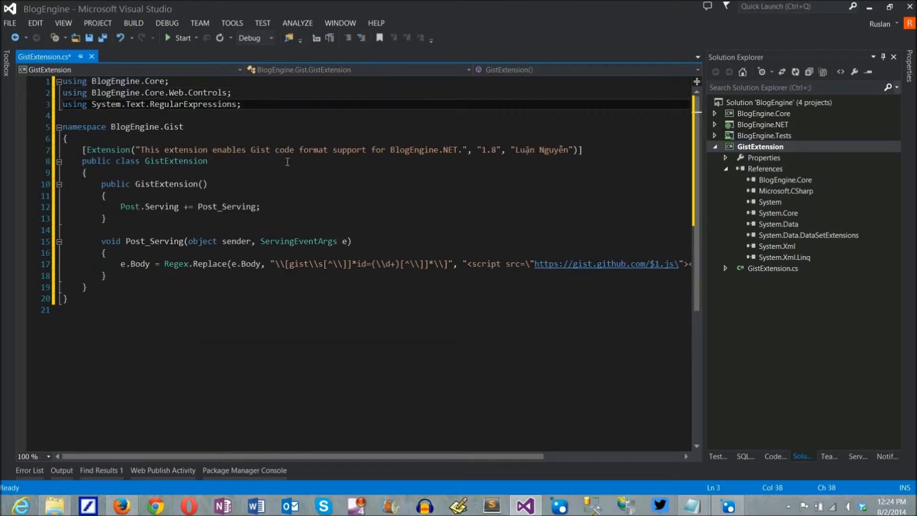
mouse_move(434, 183)
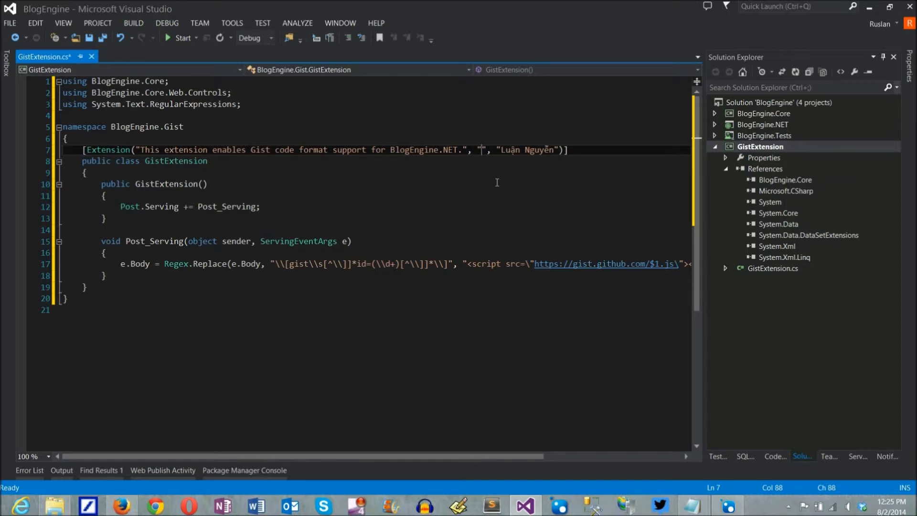
type("3.")
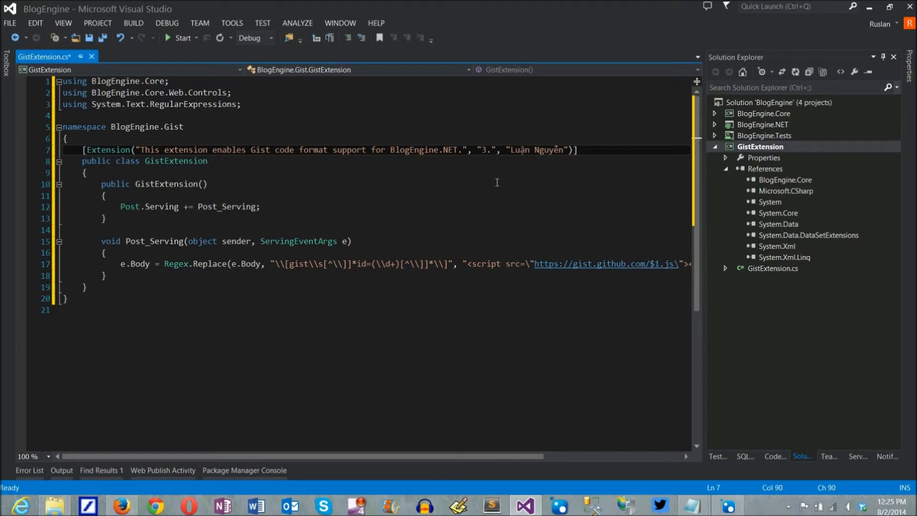
type("0.1.2")
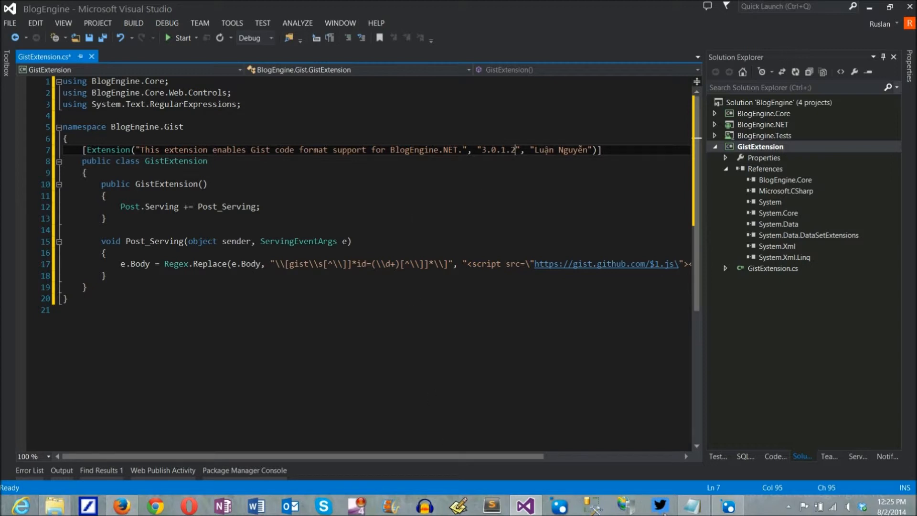
mouse_move(286, 216)
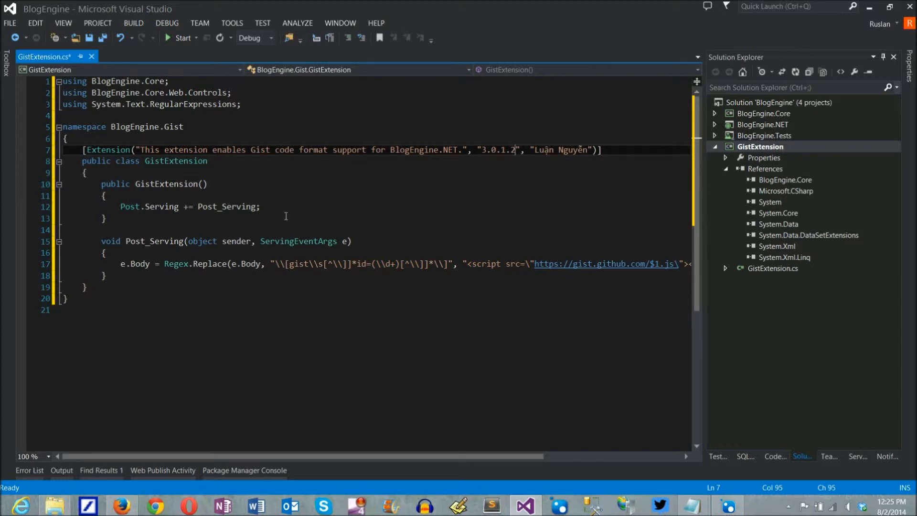
mouse_move(369, 244)
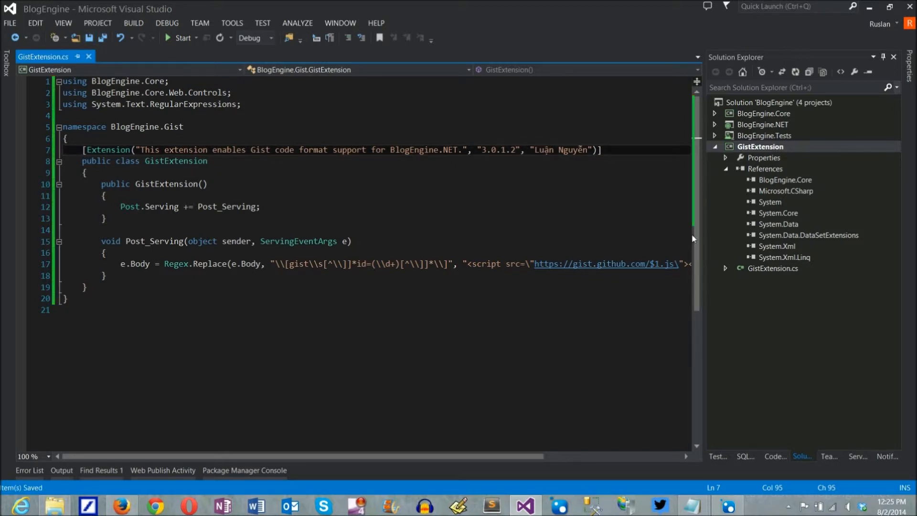
- Switch to the Release configuration and build the GistExtension project
left_click(760, 146)
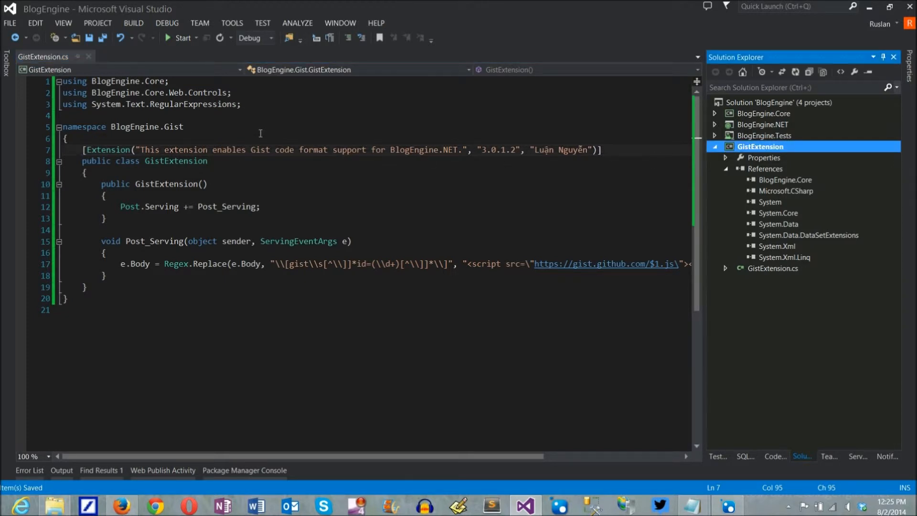
left_click(271, 37)
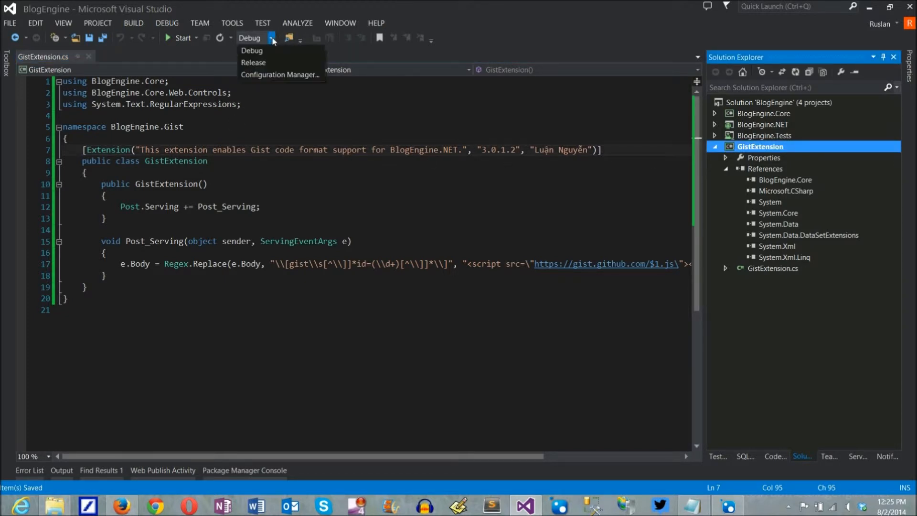
left_click(253, 63)
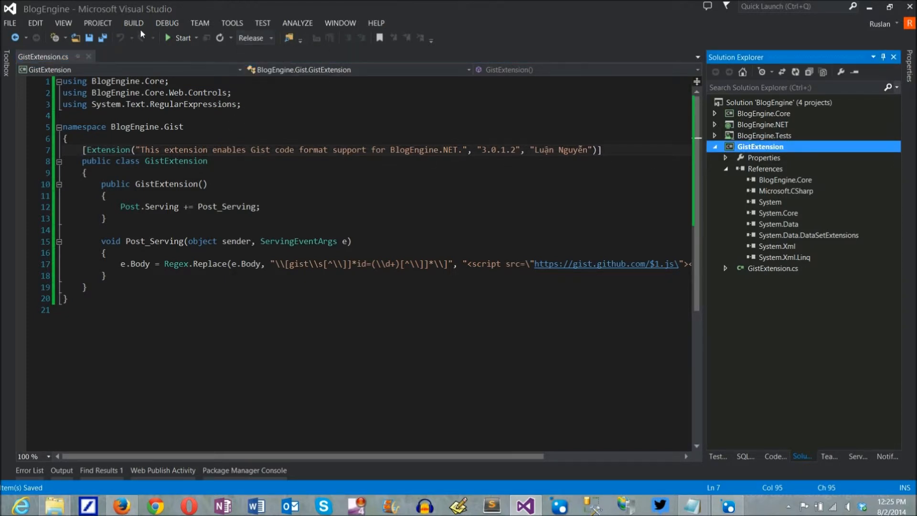
left_click(133, 23)
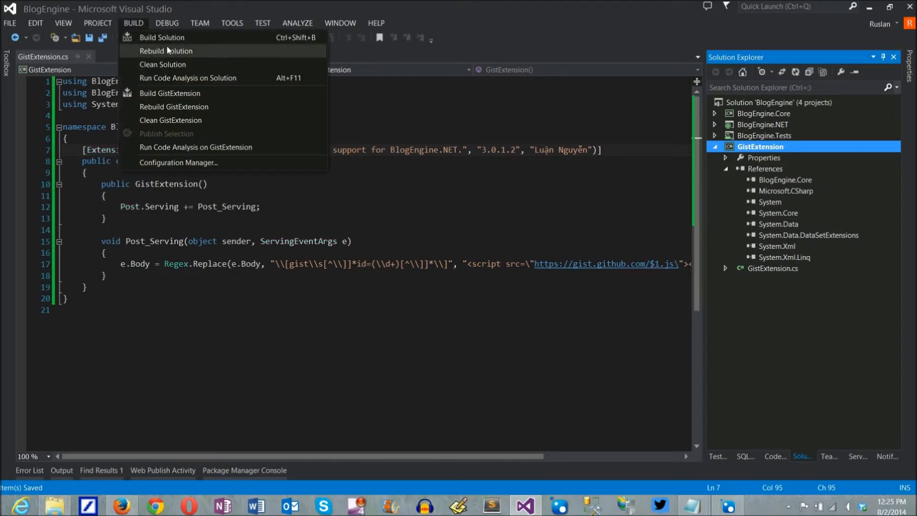
mouse_move(175, 96)
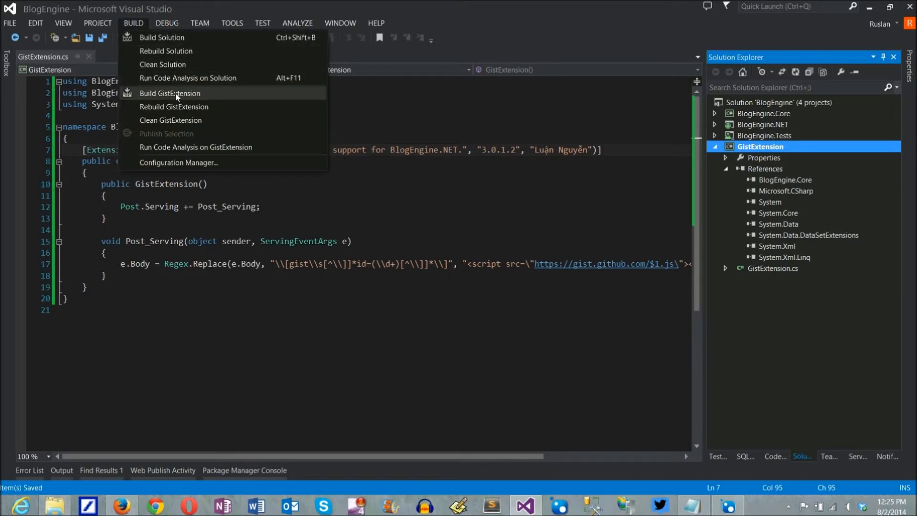
left_click(170, 93)
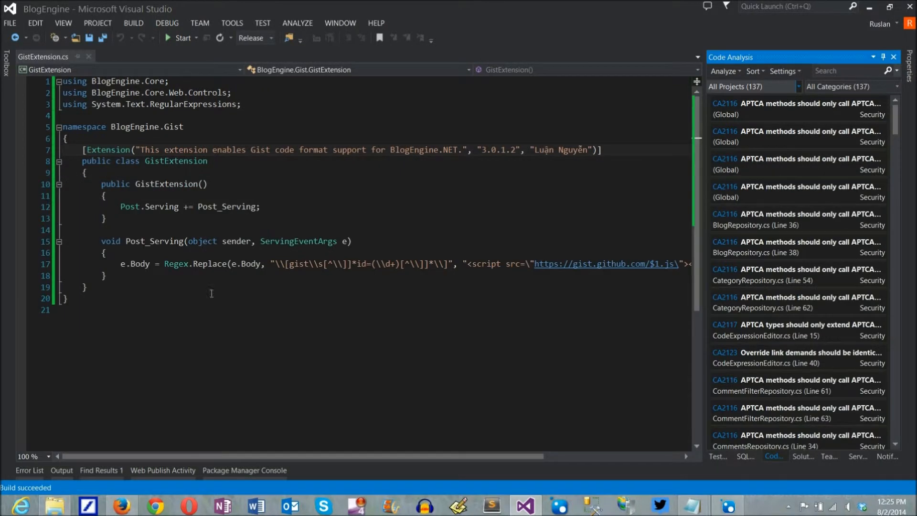
left_click(53, 505)
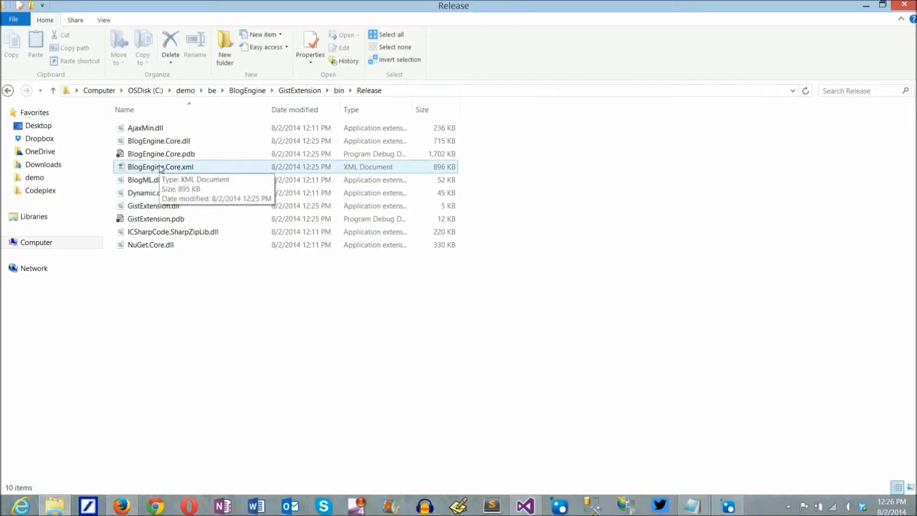
- Select the newly built GistExtension.dll in the bin\Release folder
left_click(153, 205)
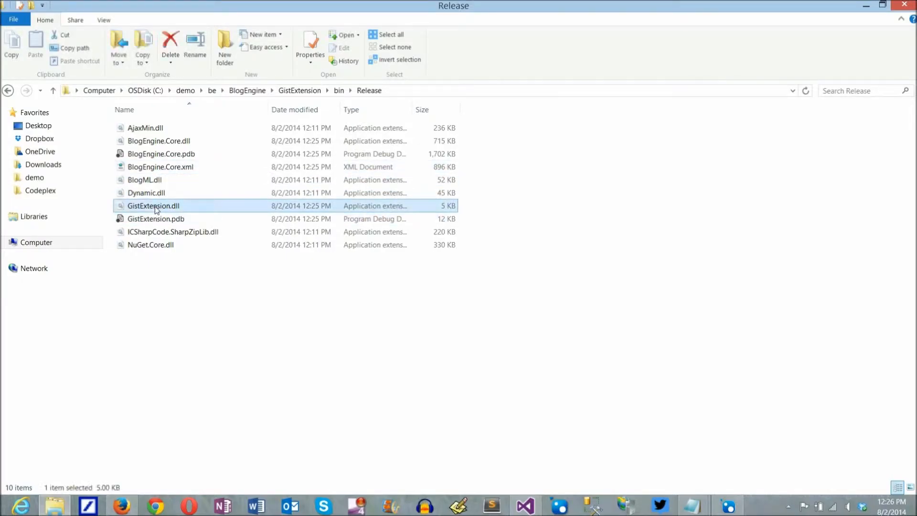
mouse_move(756, 107)
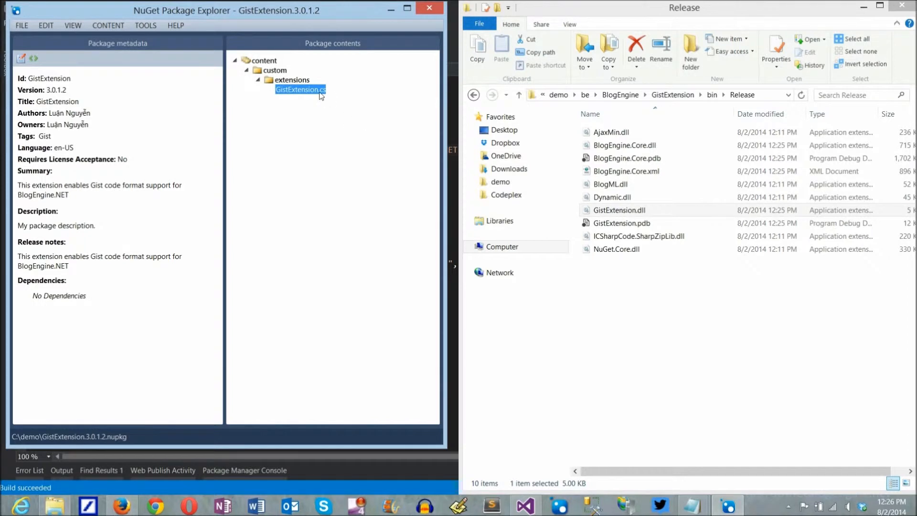
mouse_move(315, 129)
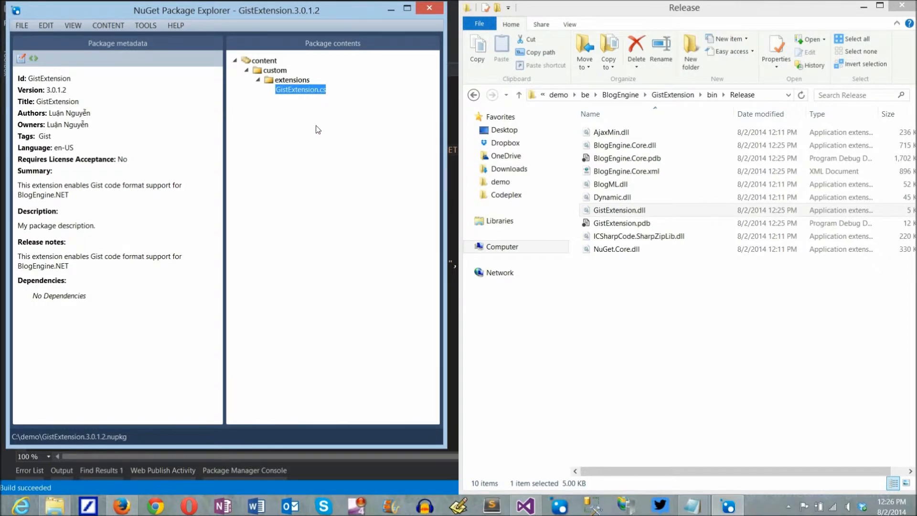
mouse_move(161, 38)
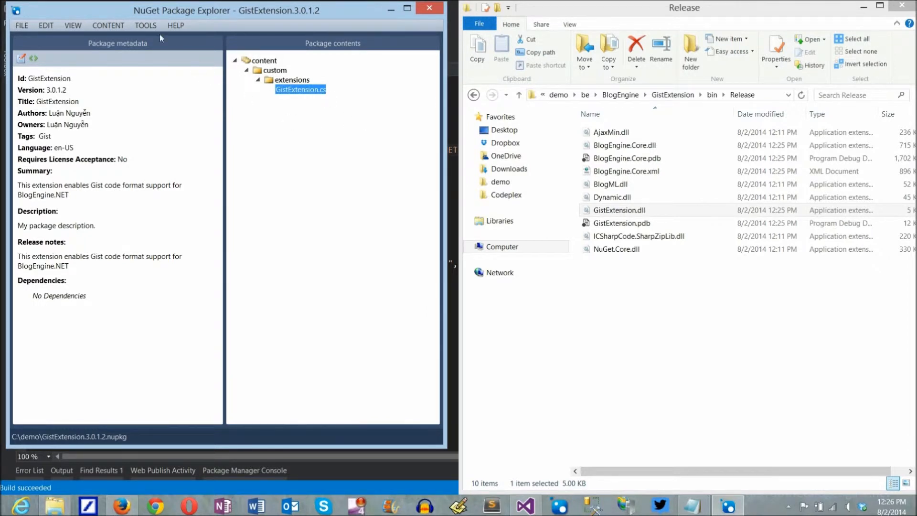
- Add a lib folder to the package and put GistExtension.dll in it
left_click(108, 25)
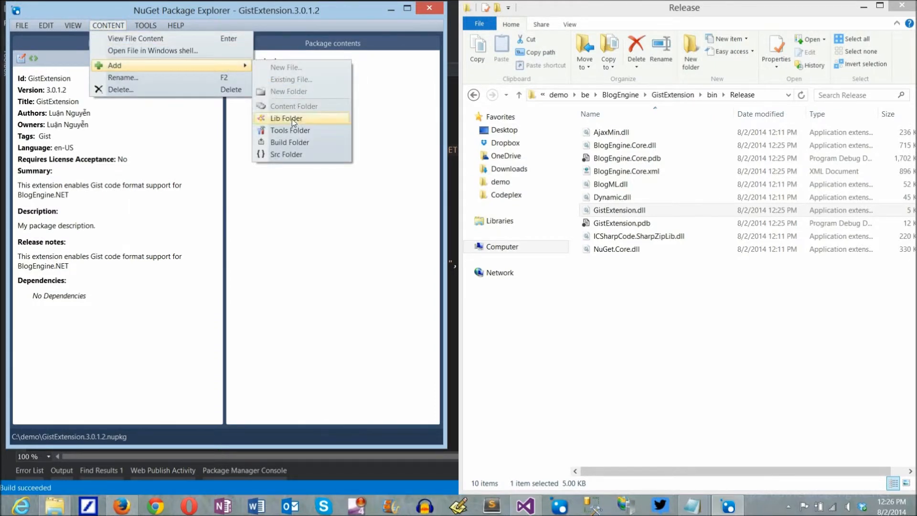
left_click(287, 118)
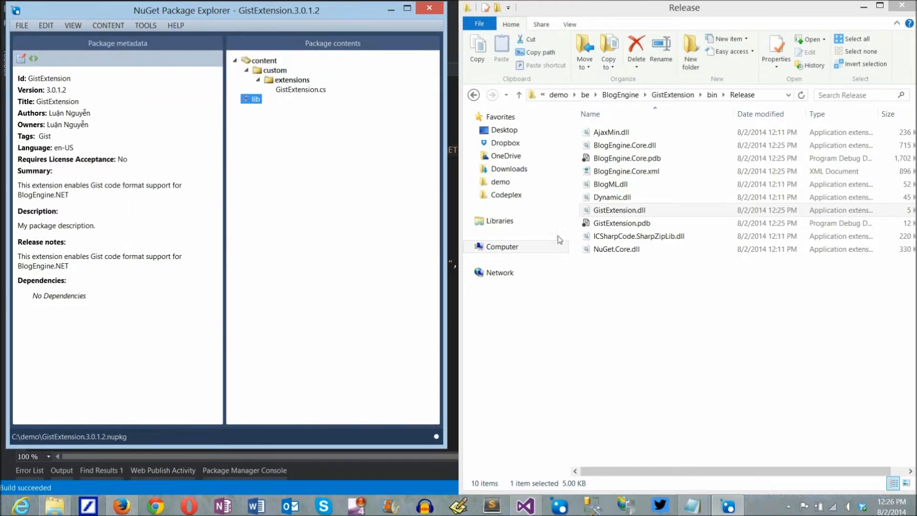
left_click(619, 210)
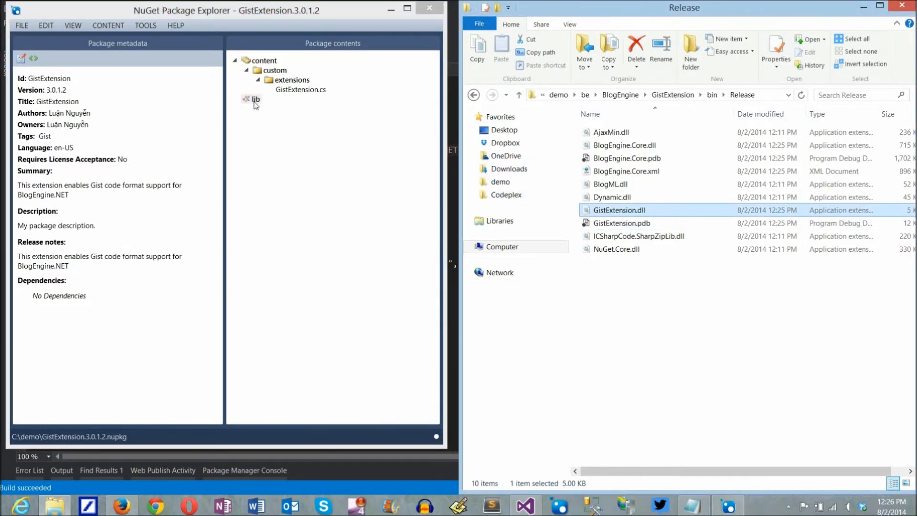
- Delete the content folder from the GistExtension 3.0.1.2 package
left_click(256, 99)
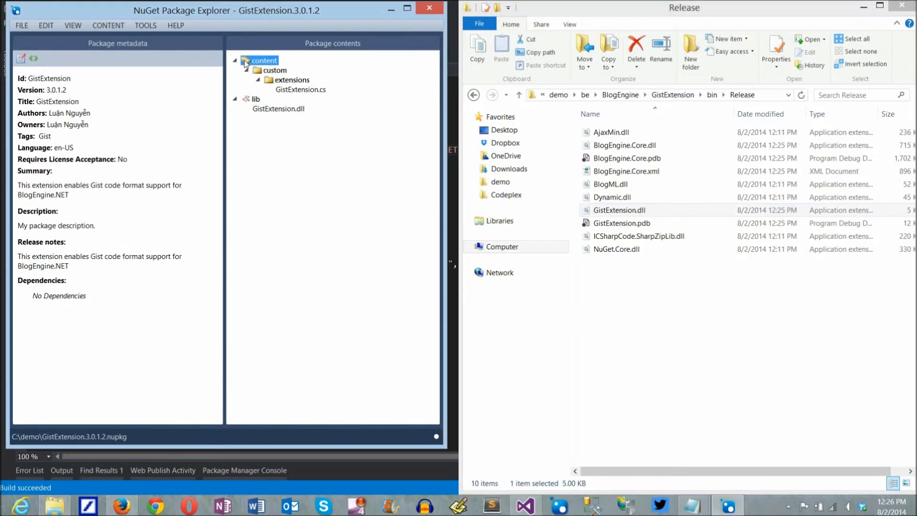
right_click(263, 60)
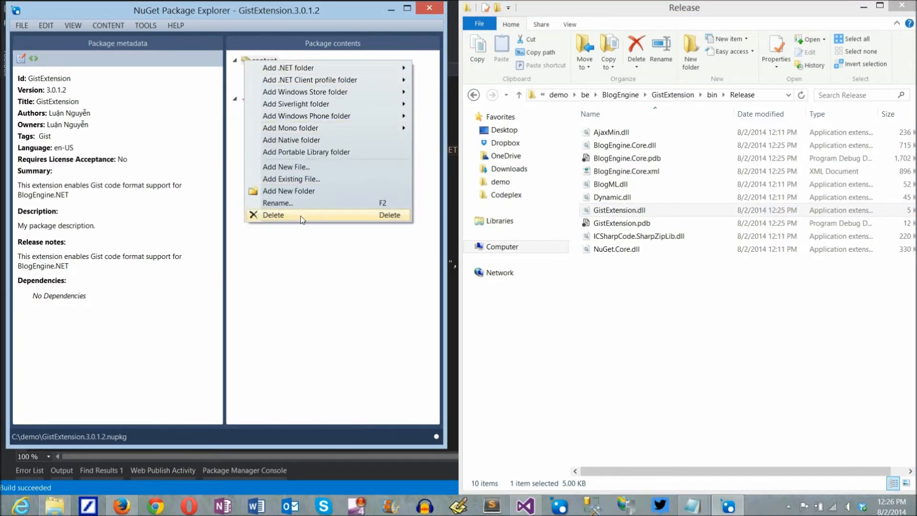
left_click(273, 214)
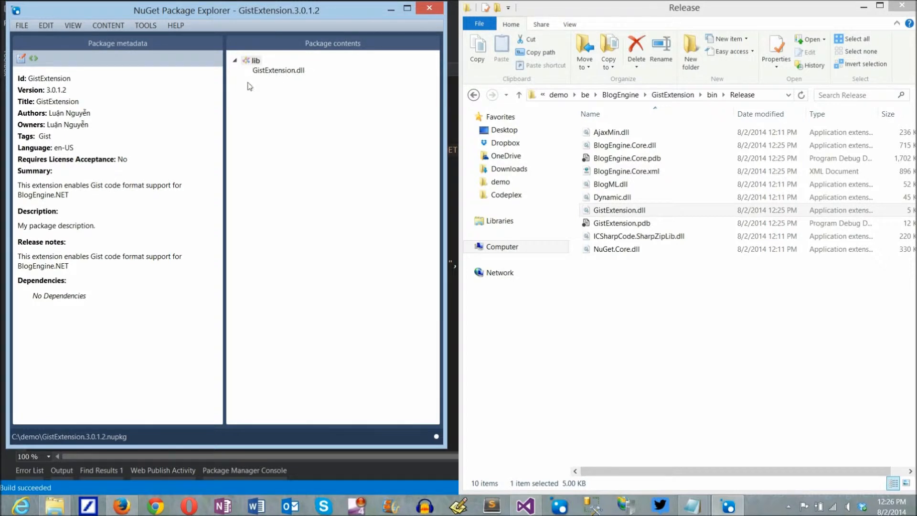
left_click(21, 25)
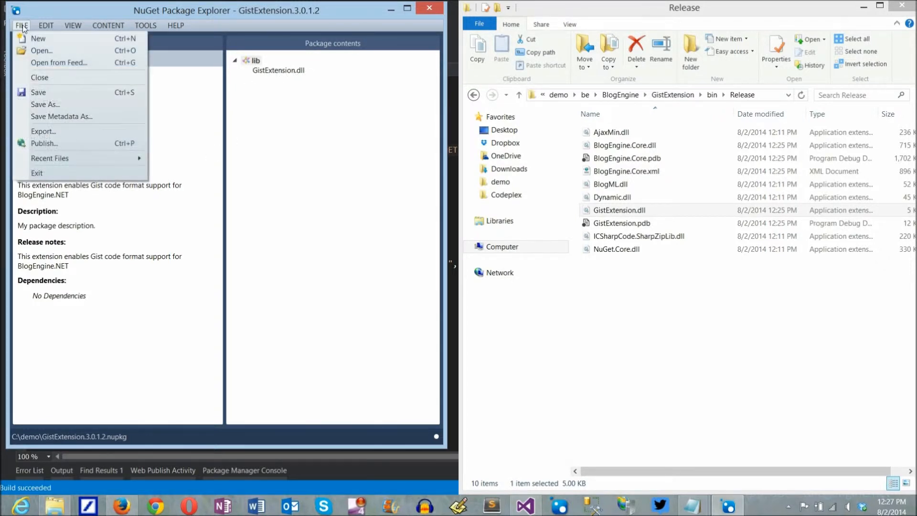
mouse_move(63, 92)
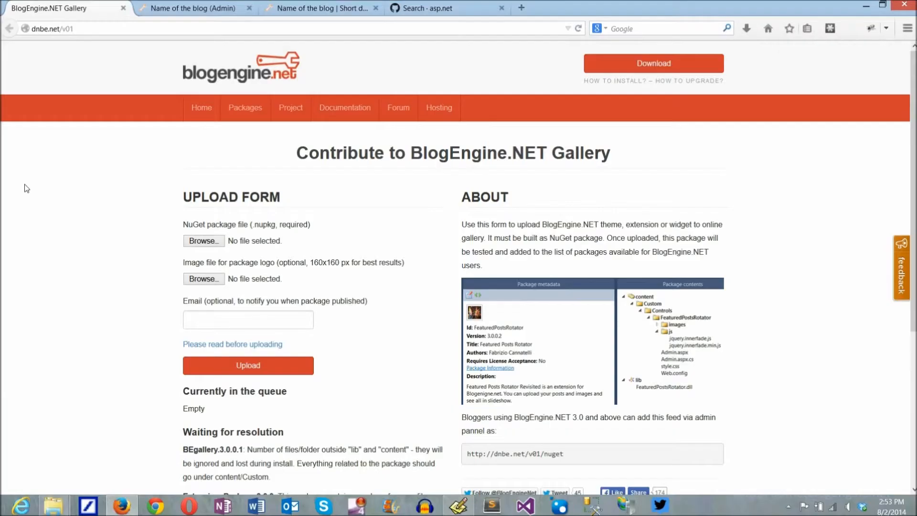
mouse_move(268, 22)
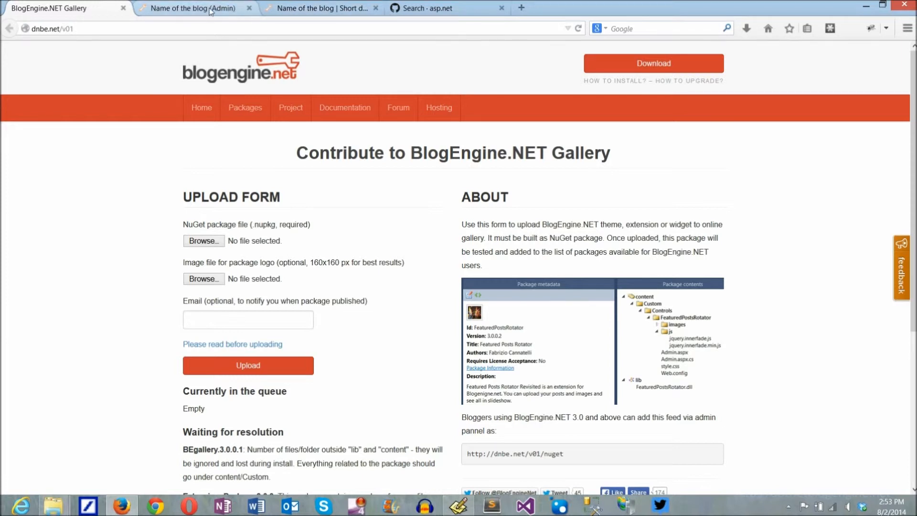
- Install GistExtension 3.0.1.2 from the blog's admin gallery page
left_click(193, 8)
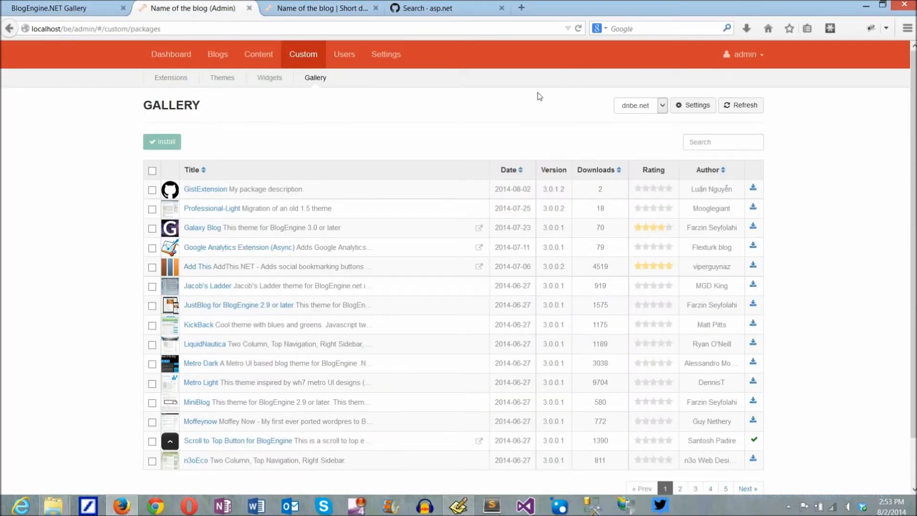
mouse_move(205, 189)
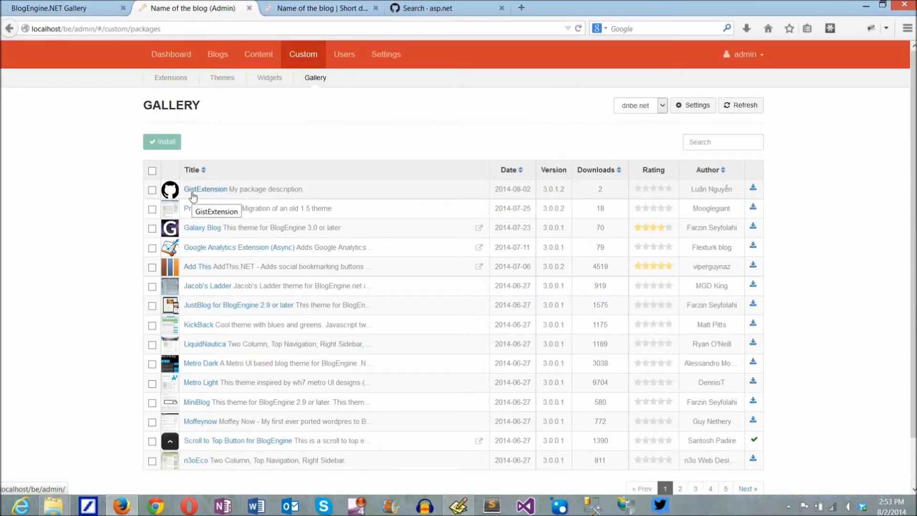
mouse_move(443, 196)
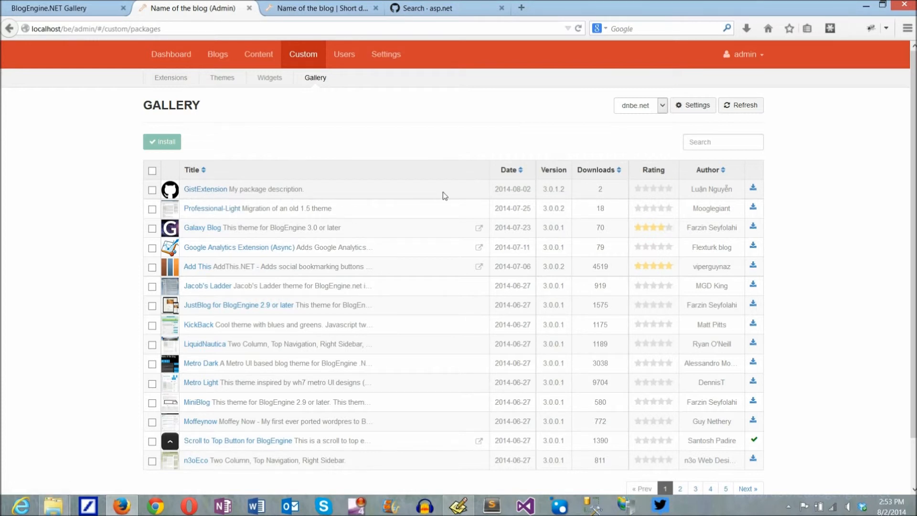
mouse_move(755, 193)
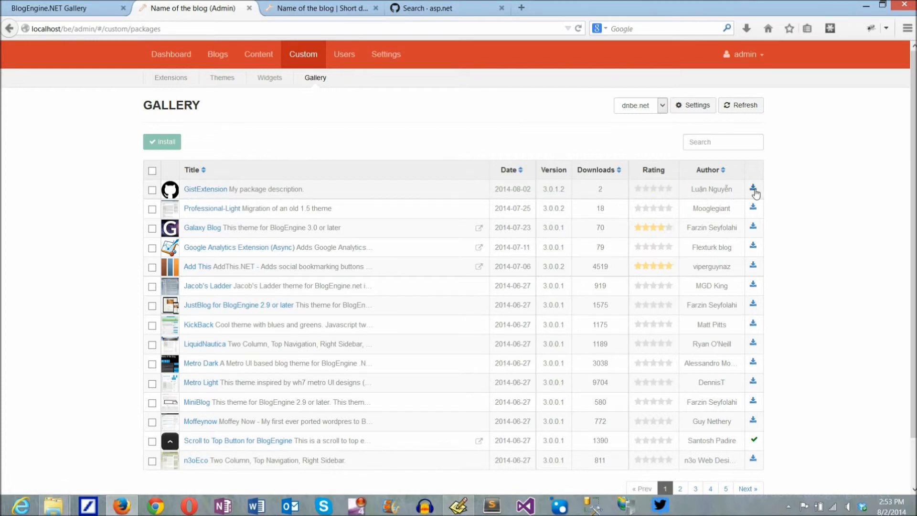
left_click(753, 189)
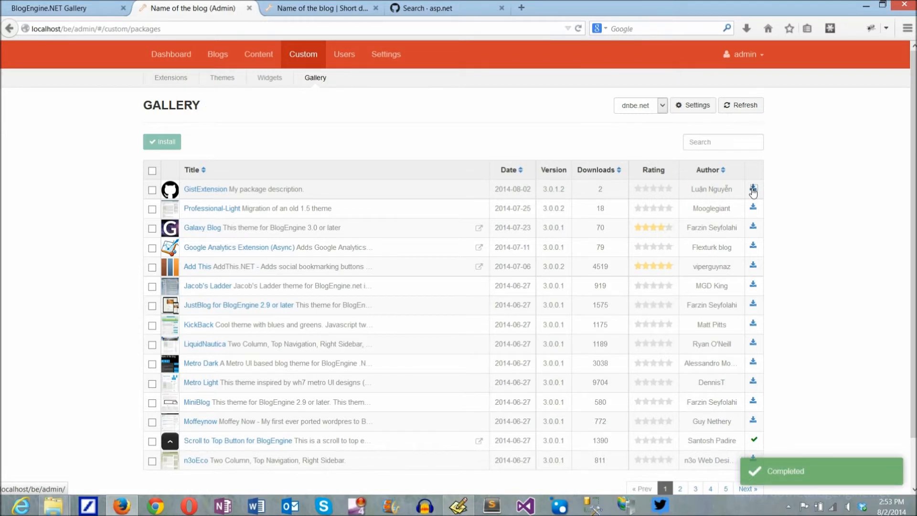
mouse_move(737, 195)
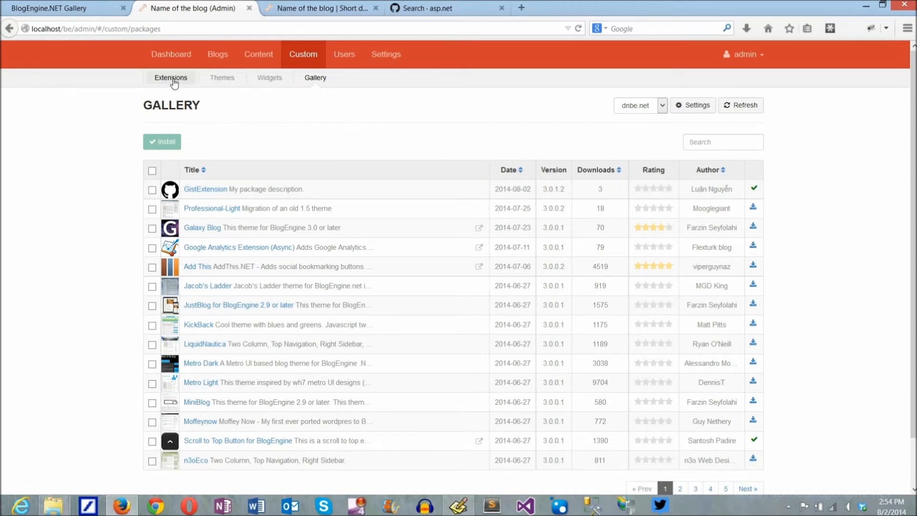
- Confirm GistExtension 3.0.1.2 is enabled under Extensions, then go to the posts list
left_click(170, 77)
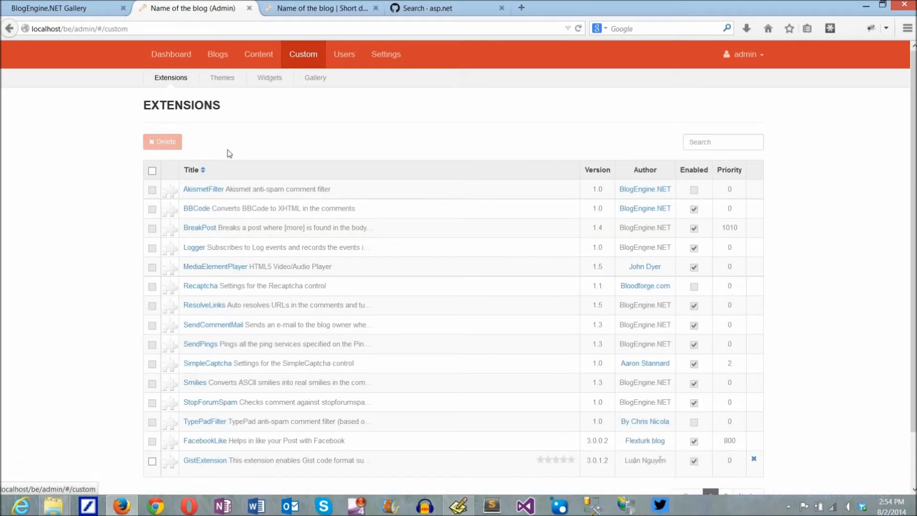
scroll("down", 3)
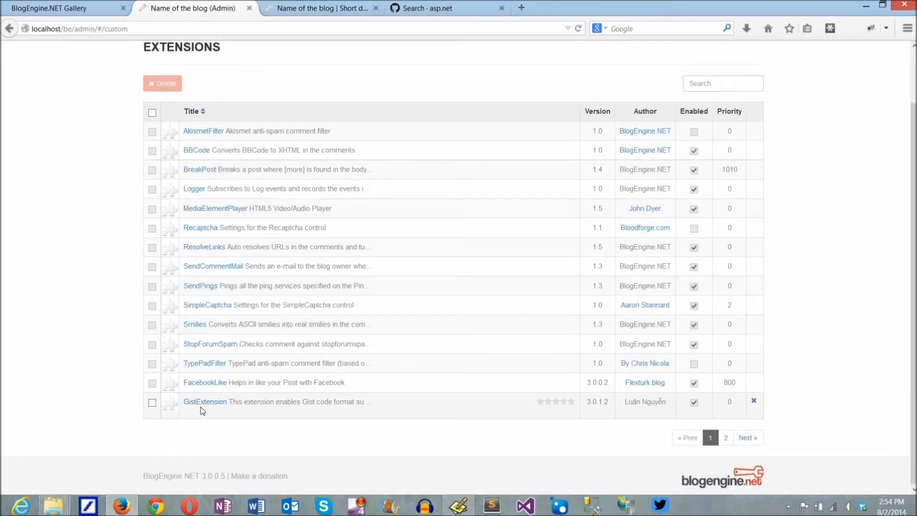
left_click(205, 401)
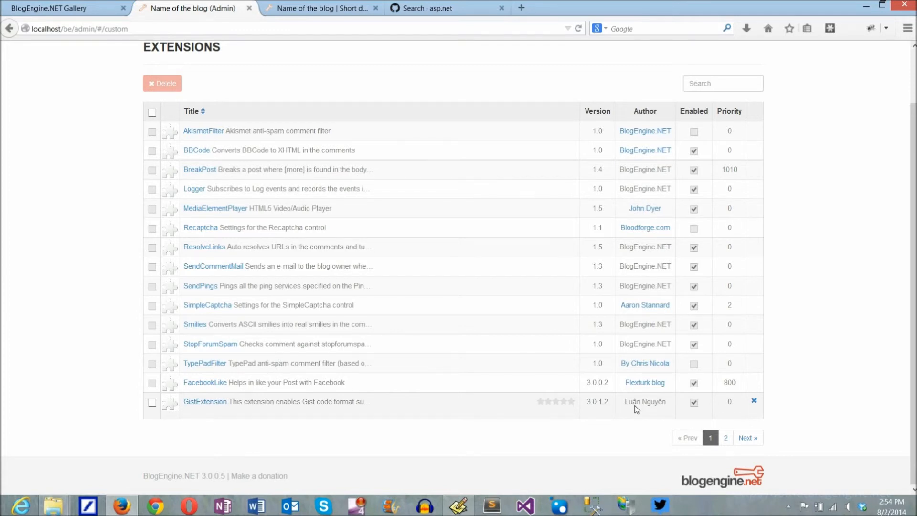
scroll("up", 3)
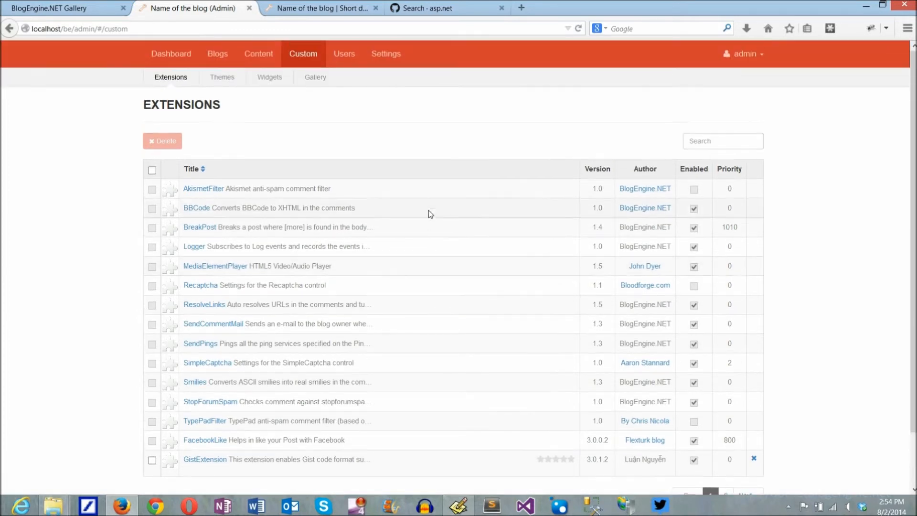
mouse_move(239, 104)
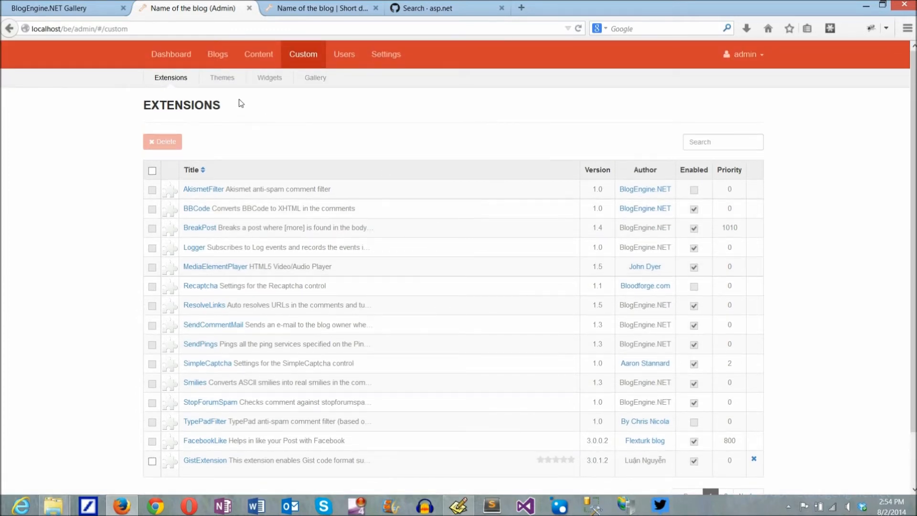
left_click(258, 54)
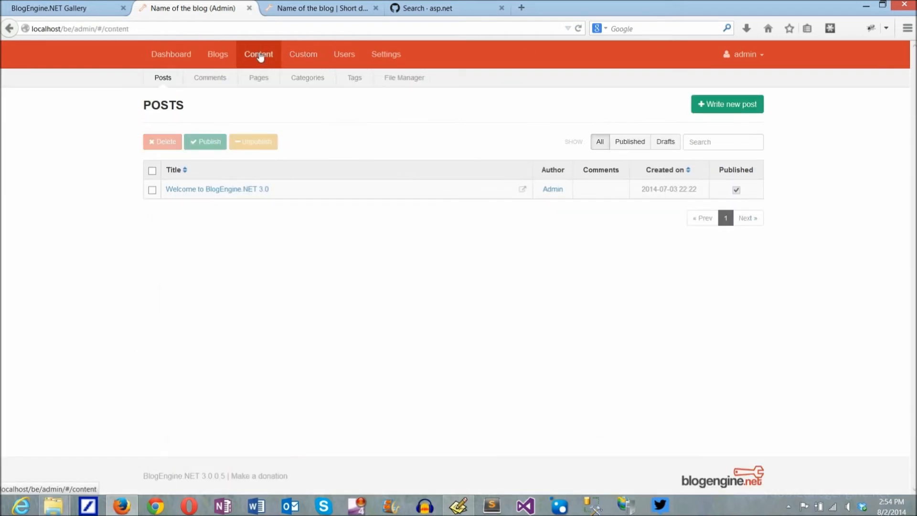
- Open the 'Welcome to BlogEngine.NET 3.0' post for editing
left_click(217, 189)
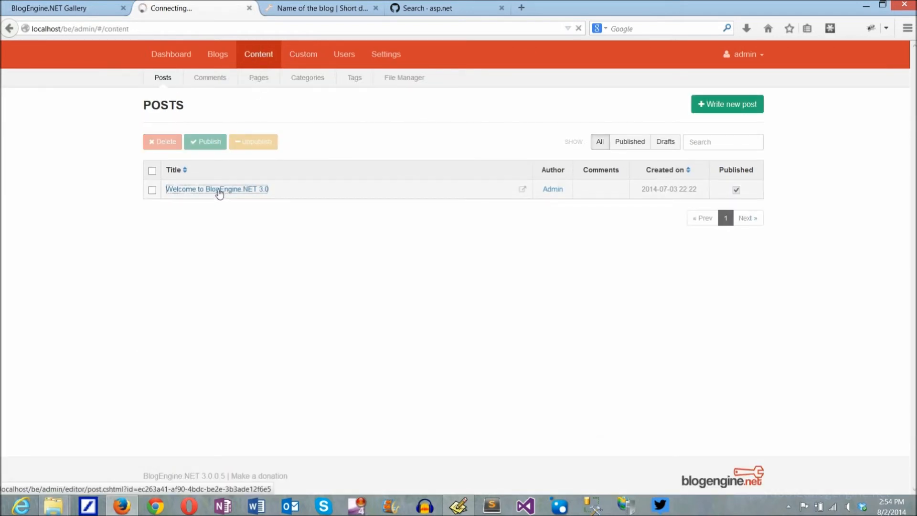
mouse_move(216, 189)
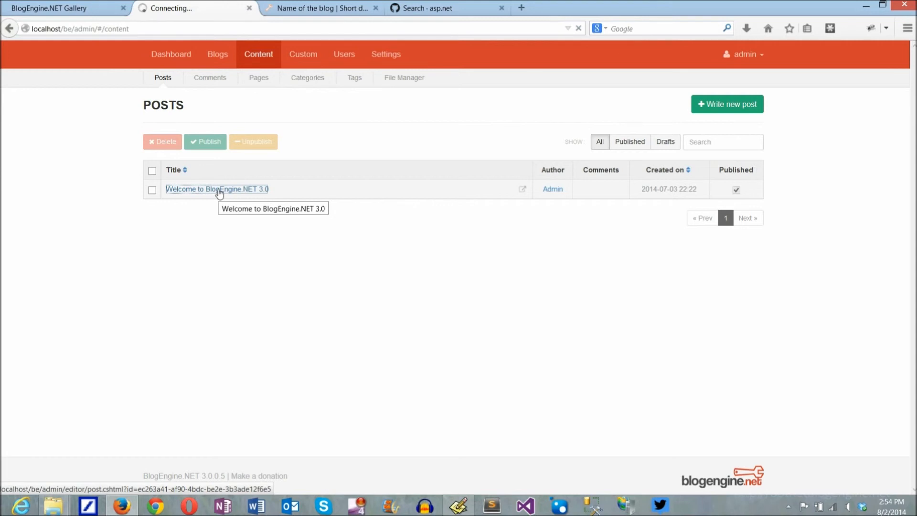
left_click(216, 189)
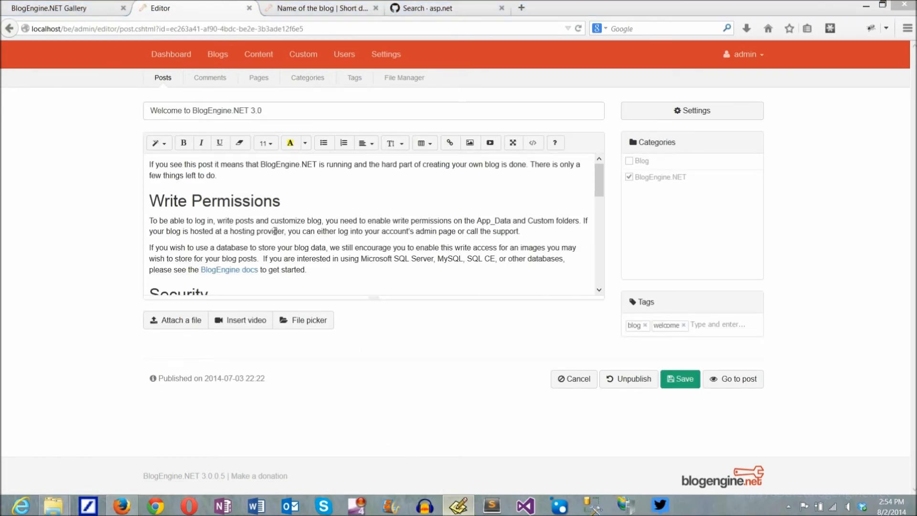
right_click(208, 81)
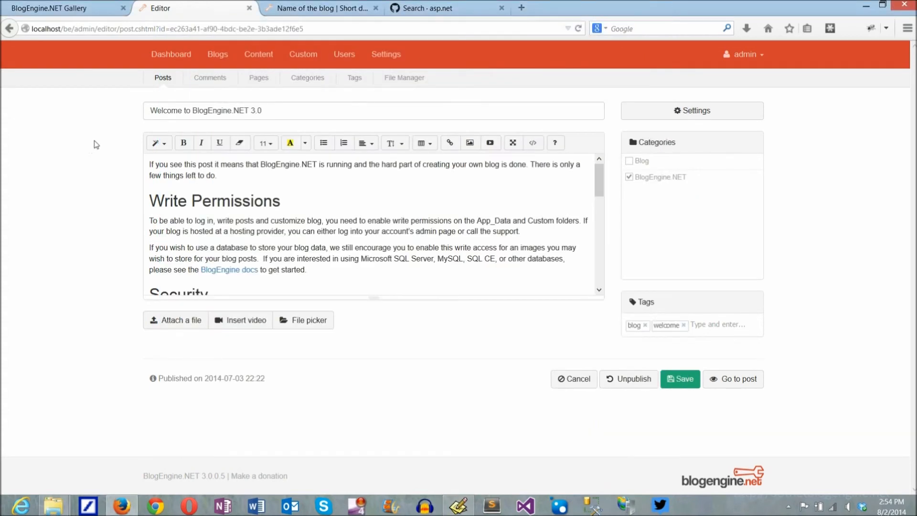
- Insert [gist id=5280896] after the welcome post's first paragraph and save
left_click(447, 8)
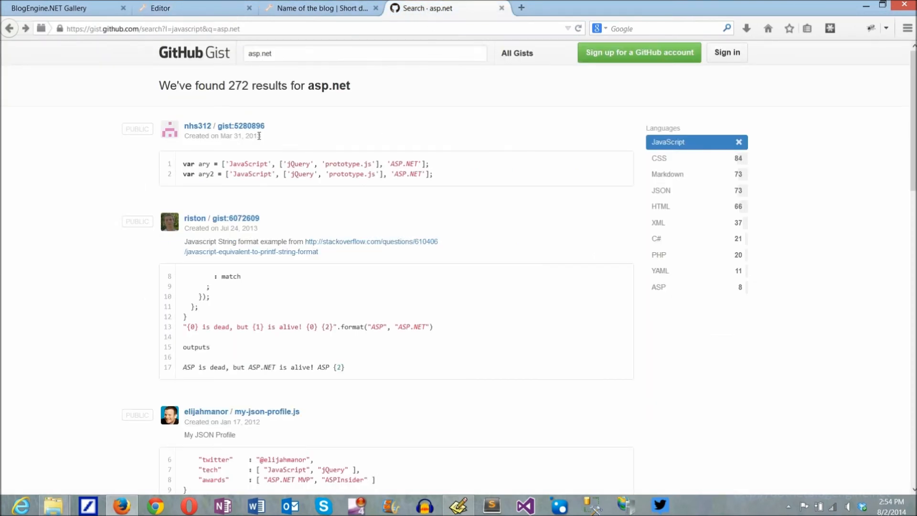
mouse_move(241, 125)
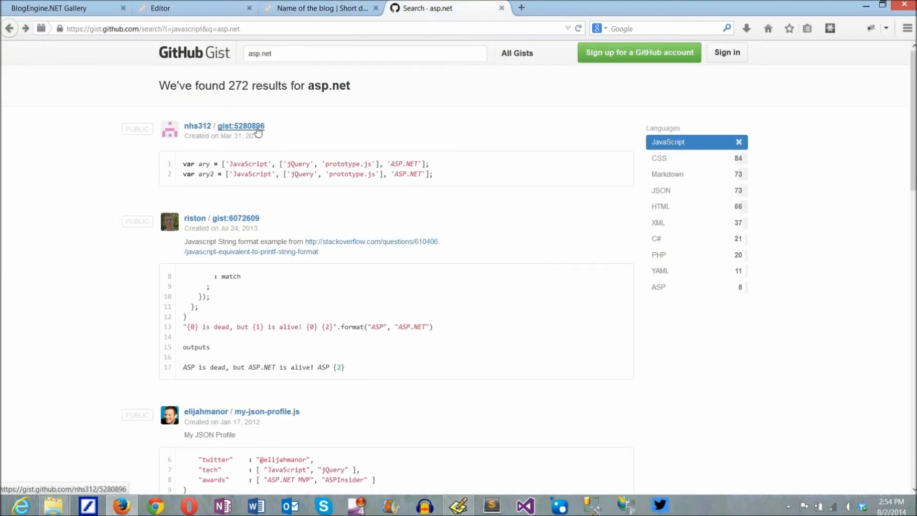
mouse_move(216, 26)
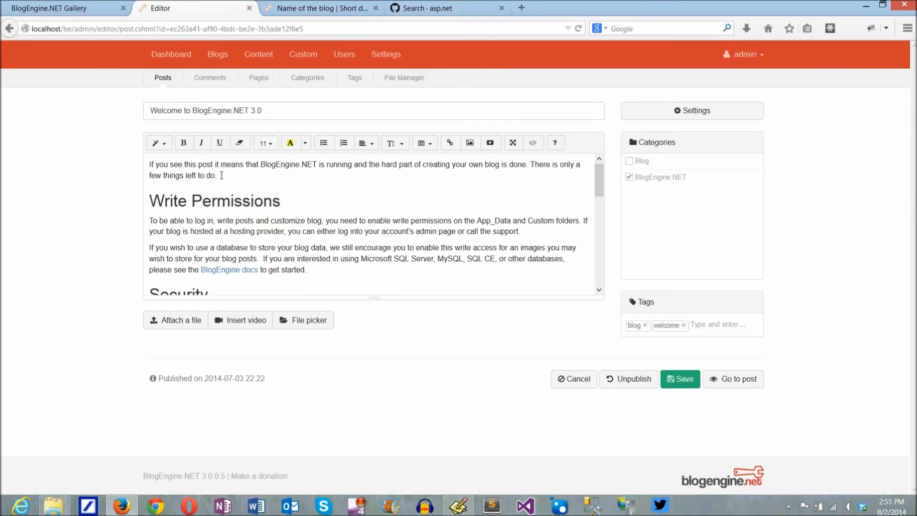
left_click(262, 143)
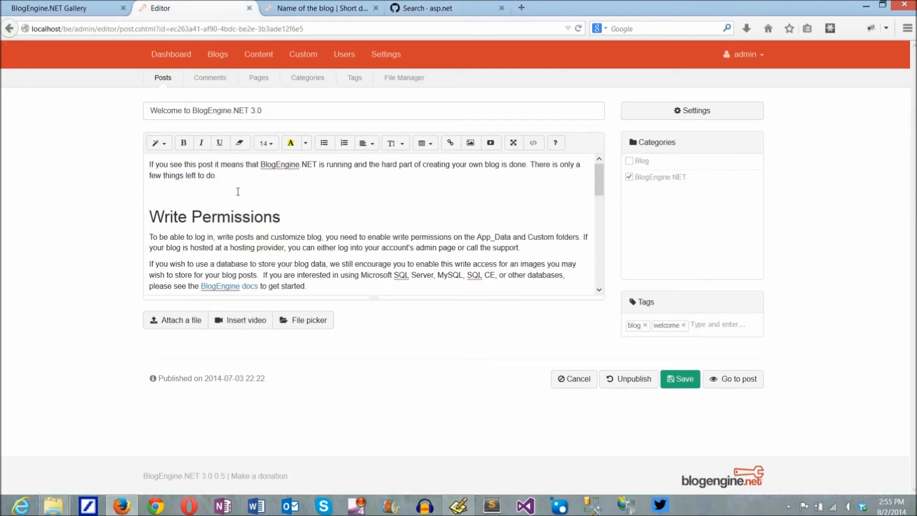
type("[gist id=5280896]")
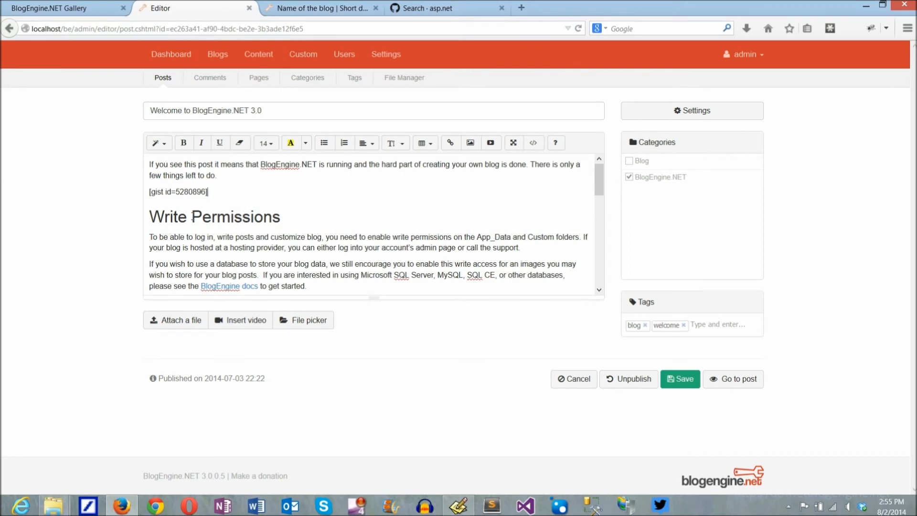
left_click(679, 378)
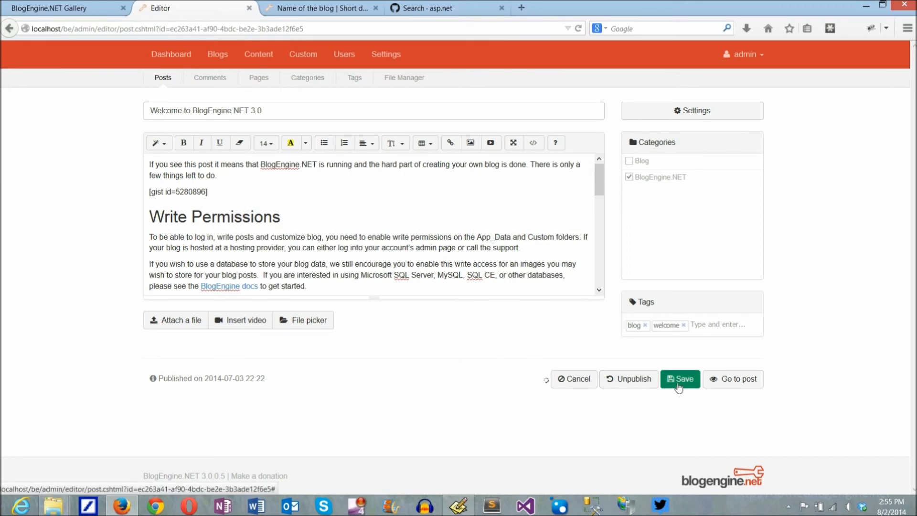
left_click(679, 378)
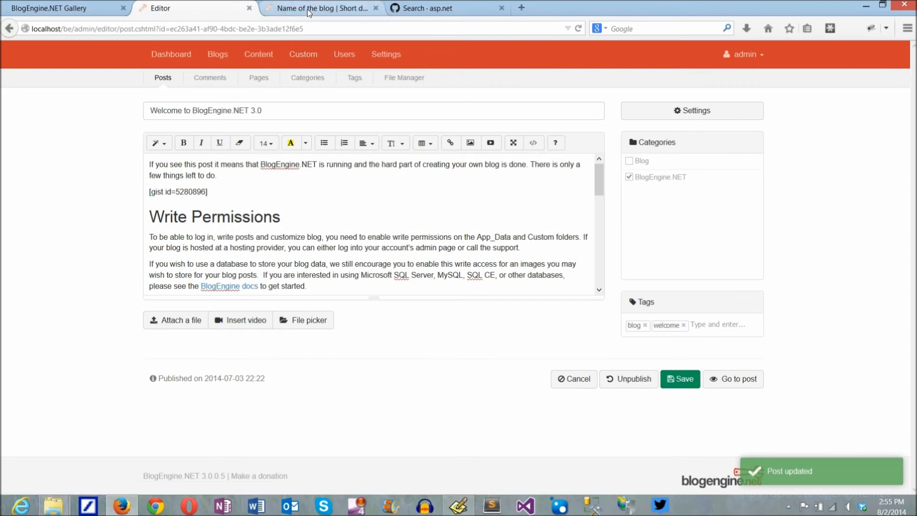
- Reload the public blog page to see the embedded GitHub gist in the welcome post
left_click(321, 8)
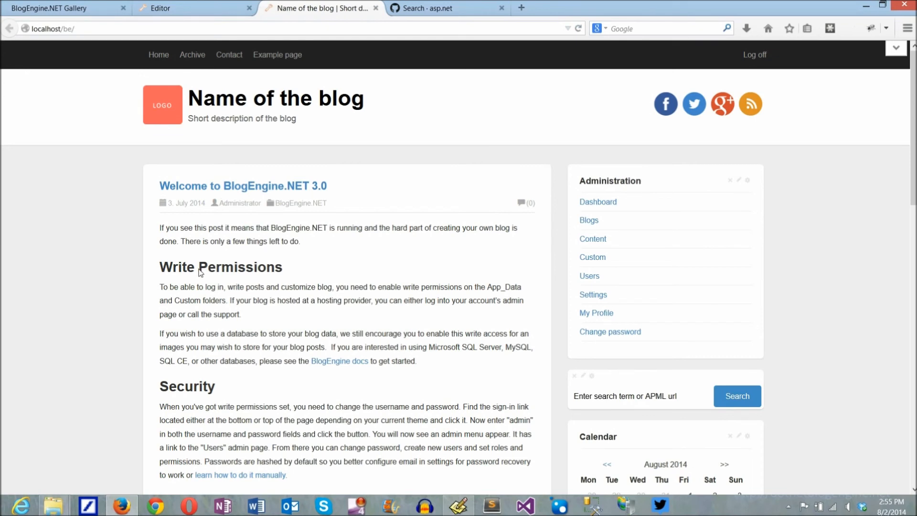
mouse_move(587, 53)
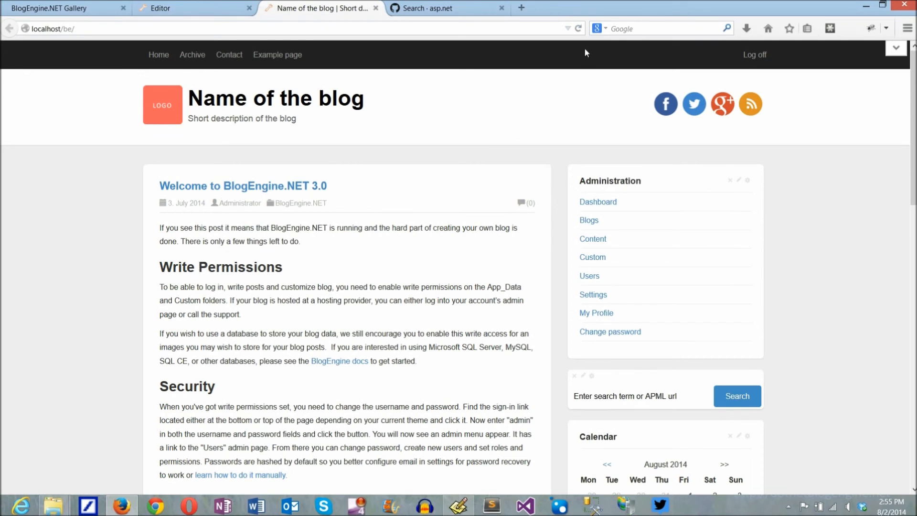
left_click(576, 28)
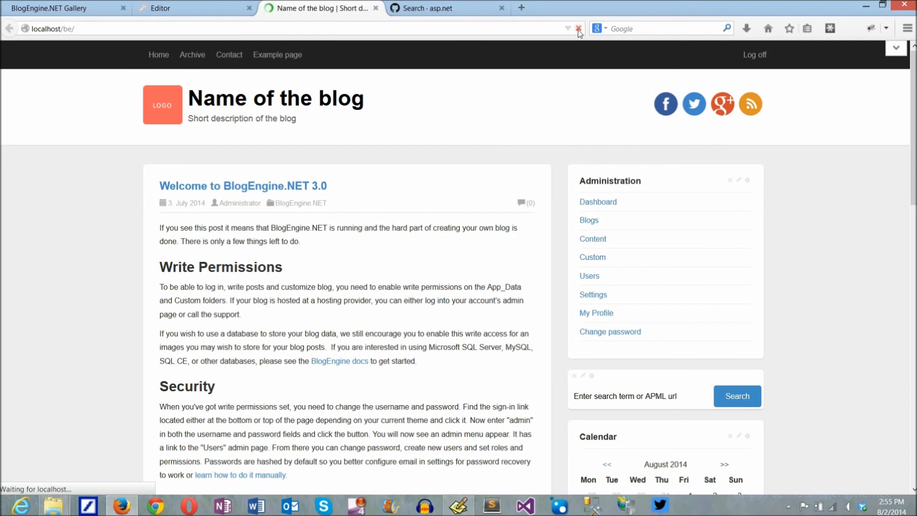
left_click(577, 28)
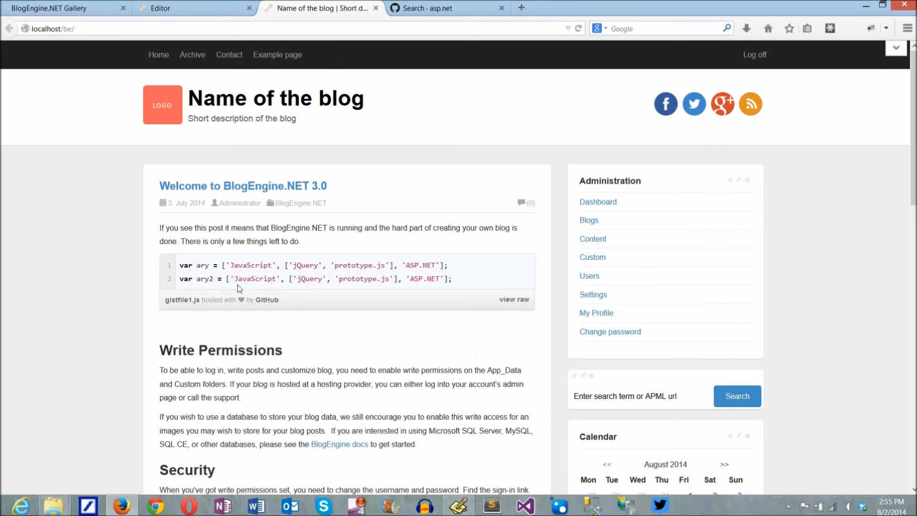
mouse_move(412, 308)
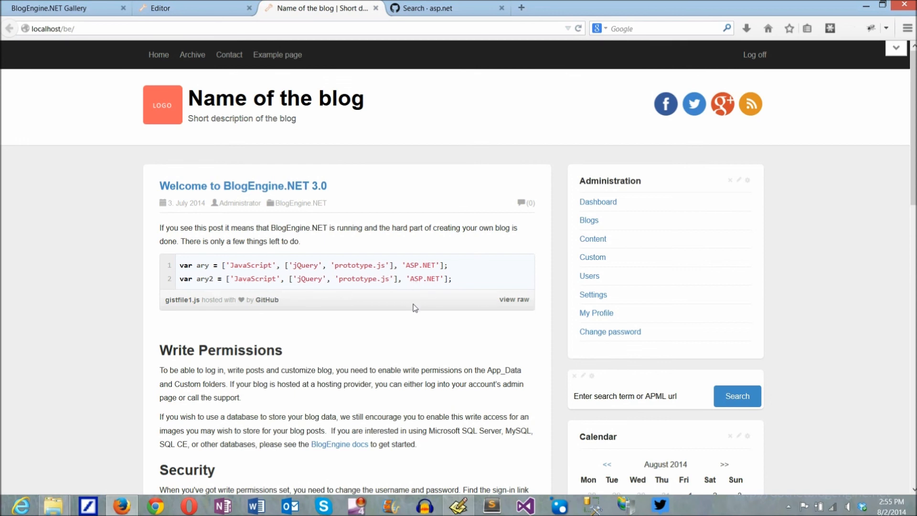